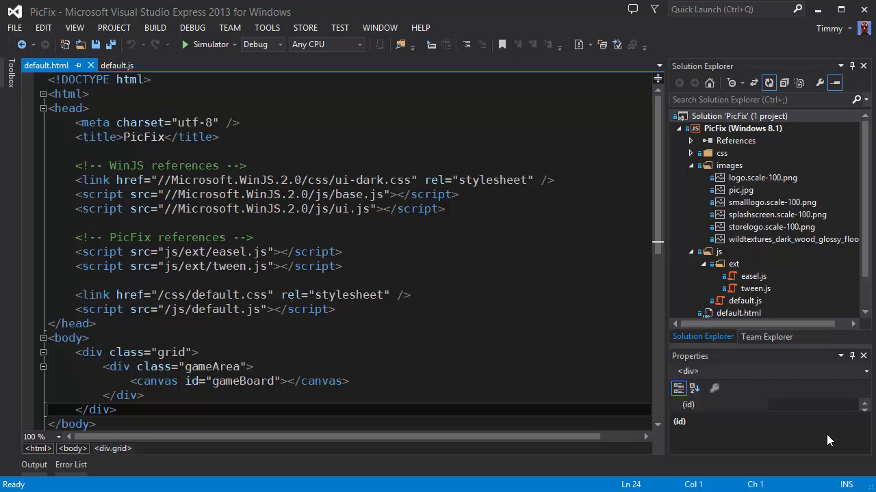
Switch the editor from default.html to the PicFix default.js script.
click(50, 410)
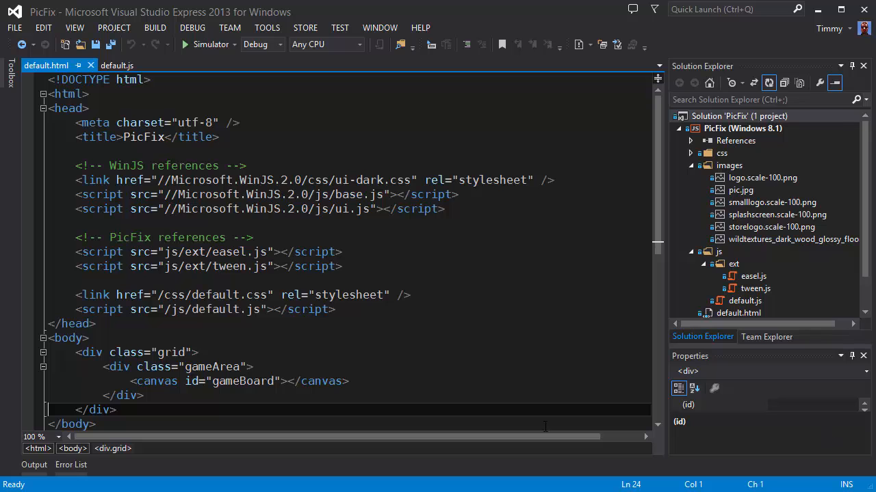
click(116, 65)
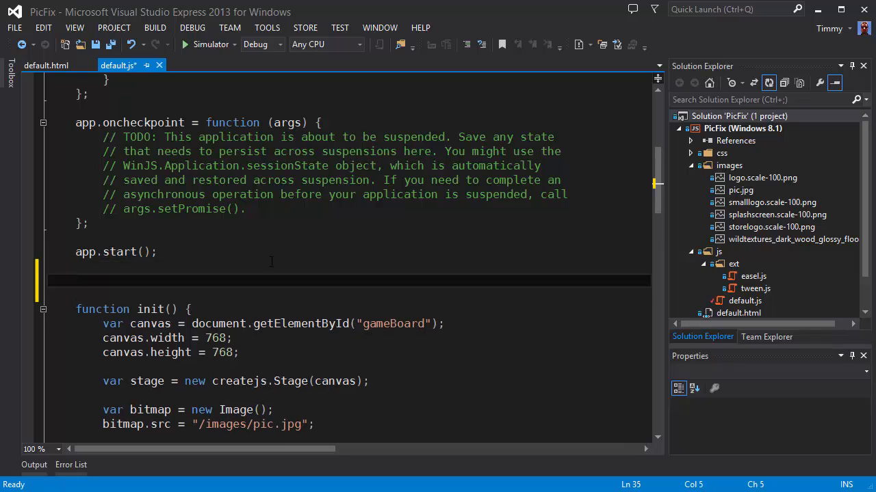
Declare var game = WinJS.Binding.as({ moves:0 }) after app.start(), then return to default.html.
text(var game)
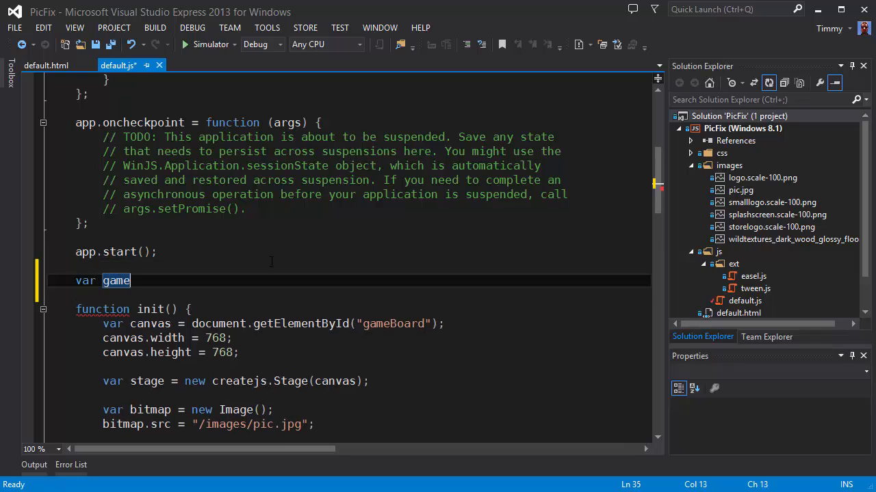
text(=)
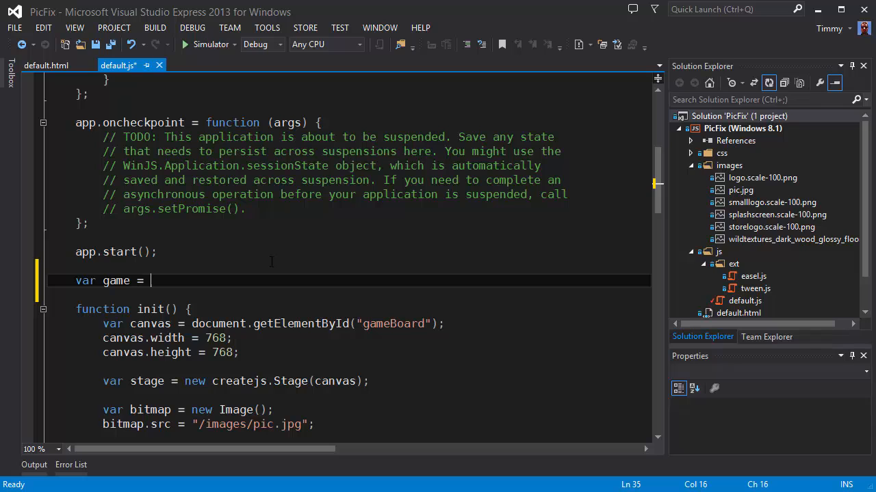
text(Win)
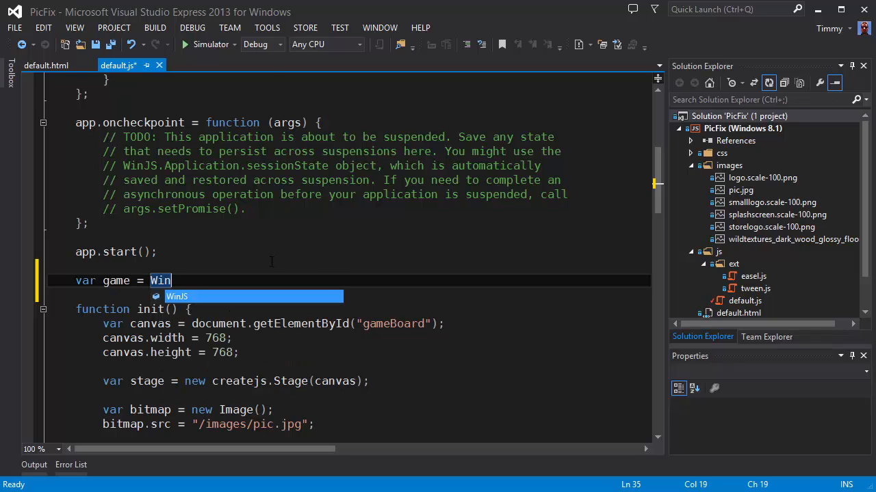
text(.Binding.as()
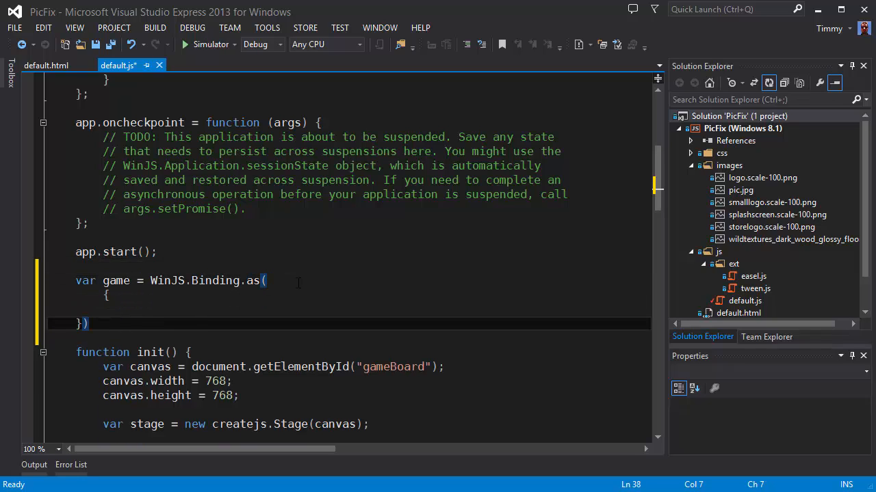
text(m)
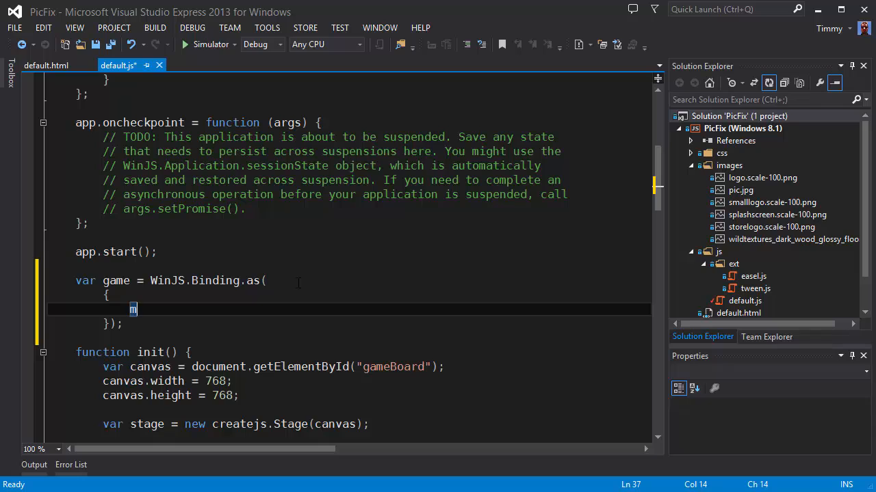
text(oves:)
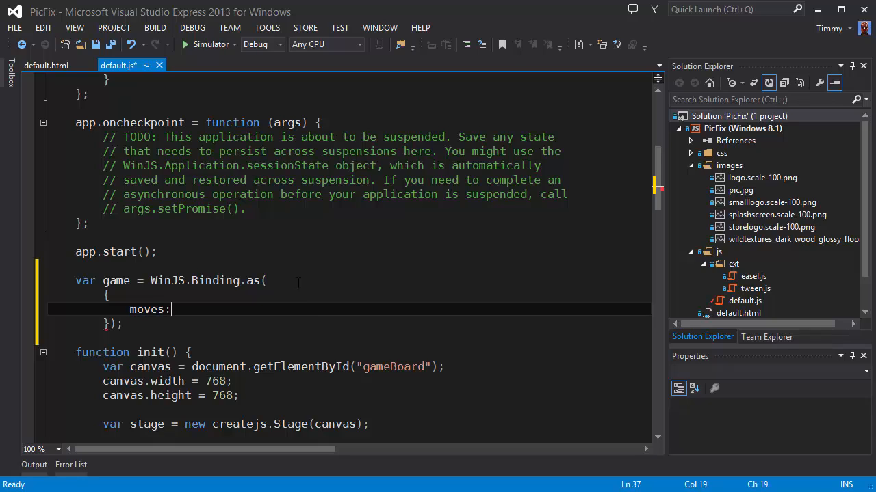
text(0)
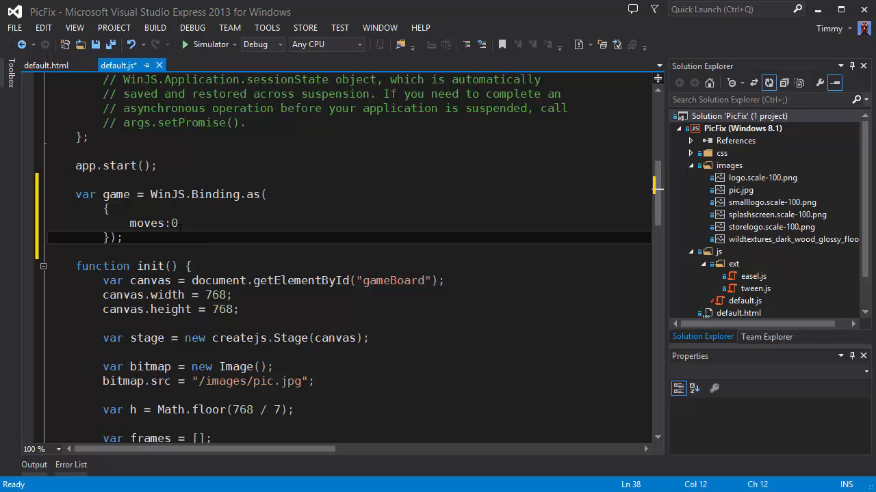
click(46, 66)
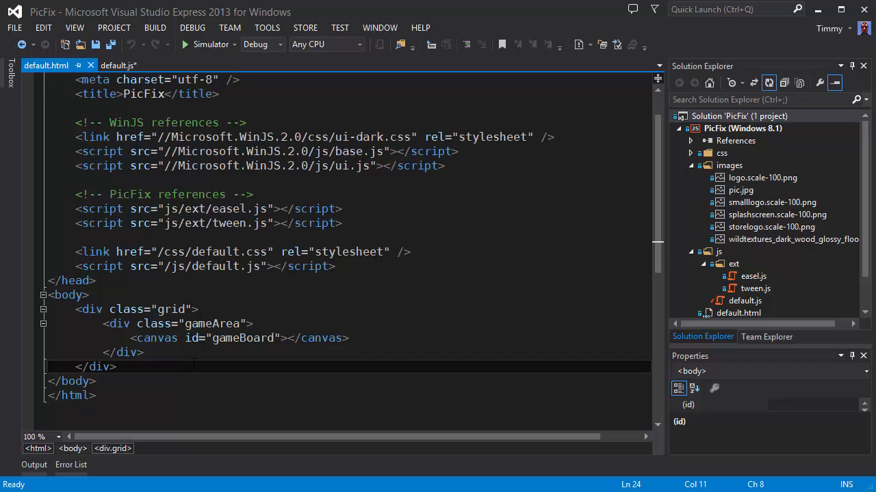
Add a div with id "scoreboard" containing a win-type-xx-large span.
text(<div id=")
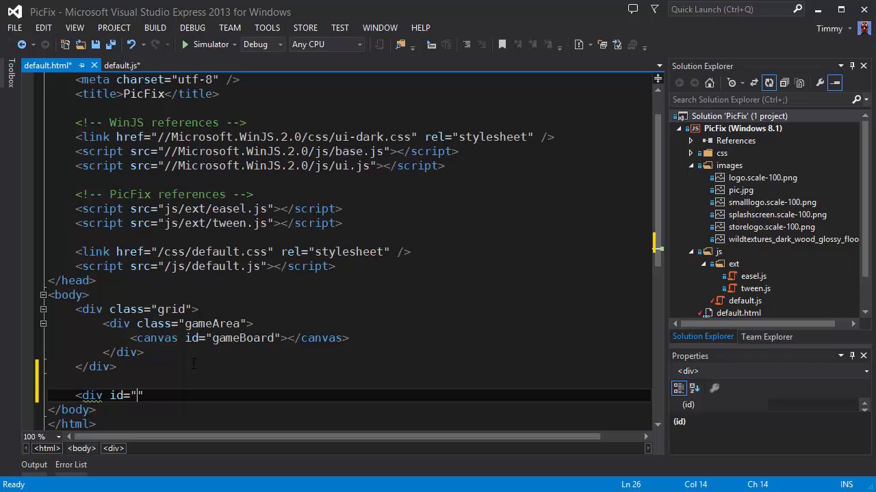
text(scoreboard">)
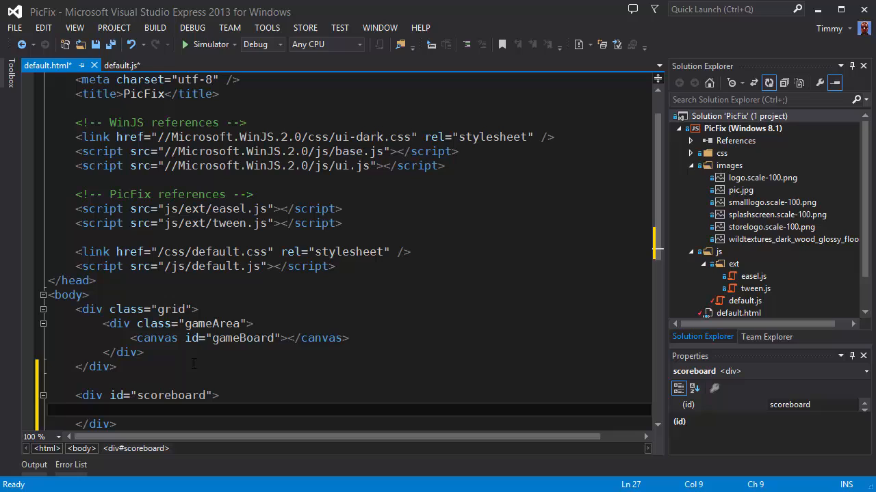
text(<span class="win-type-xx-large)
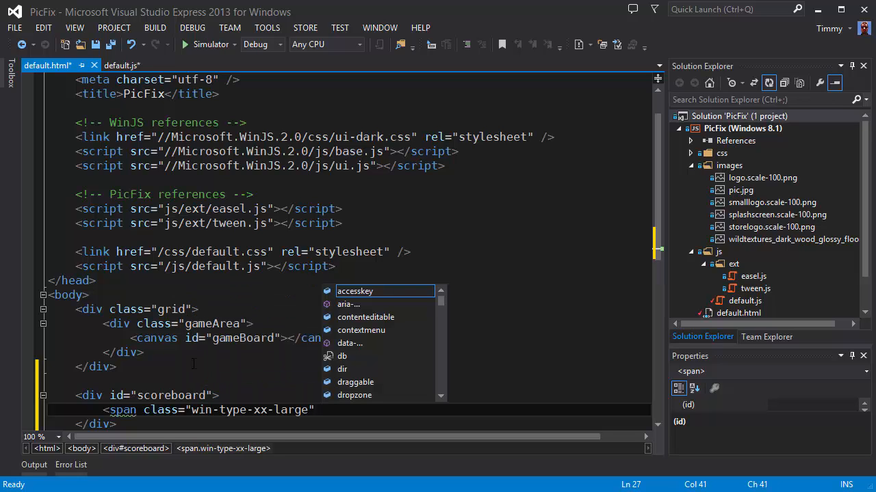
key(Escape)
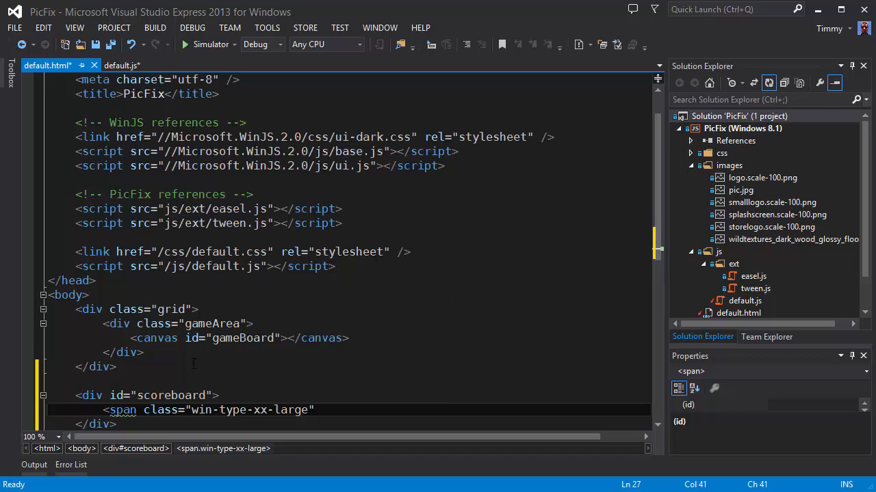
Bind the span with data-win-bind="innerText:moves", save, and return to default.js.
text(data-win-bind=")
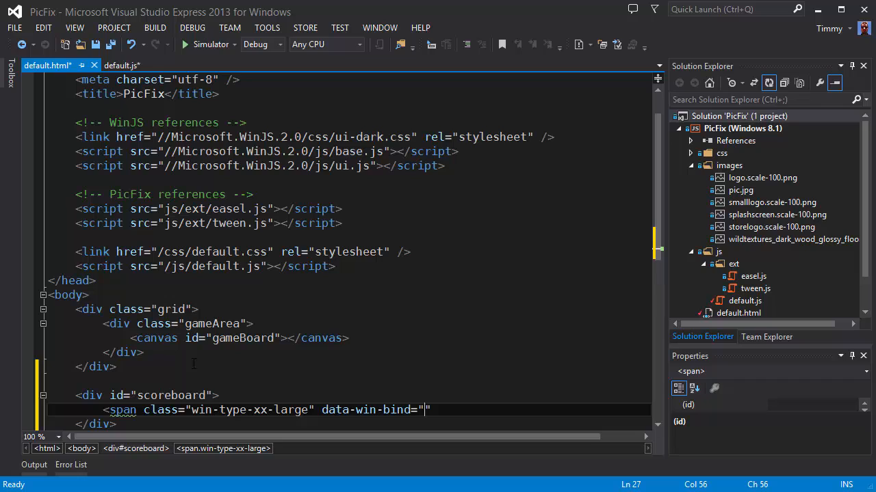
text(innerTex)
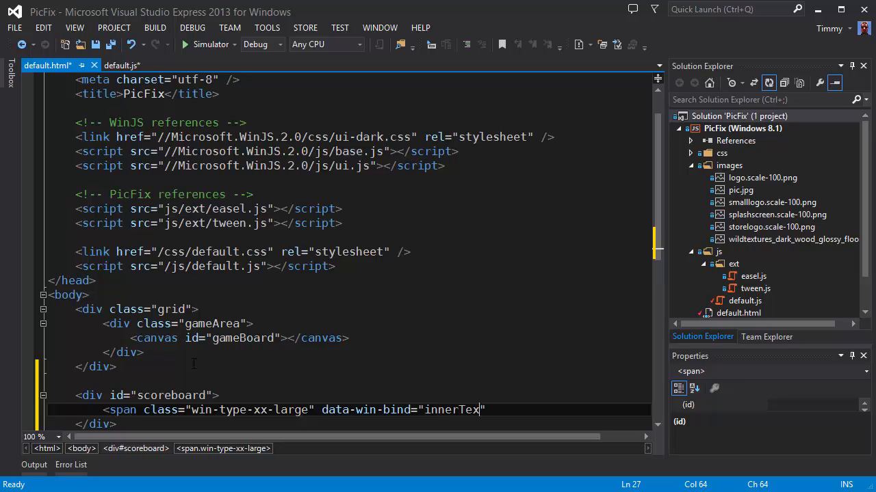
text(t:)
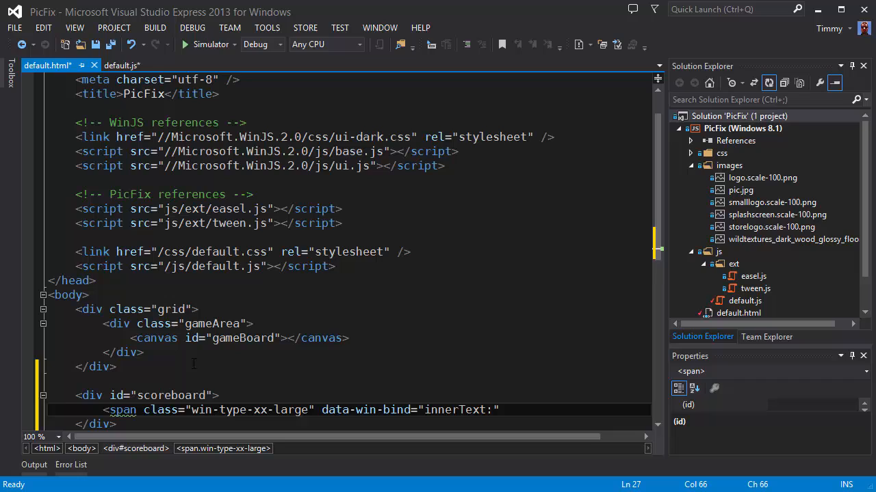
text(mov)
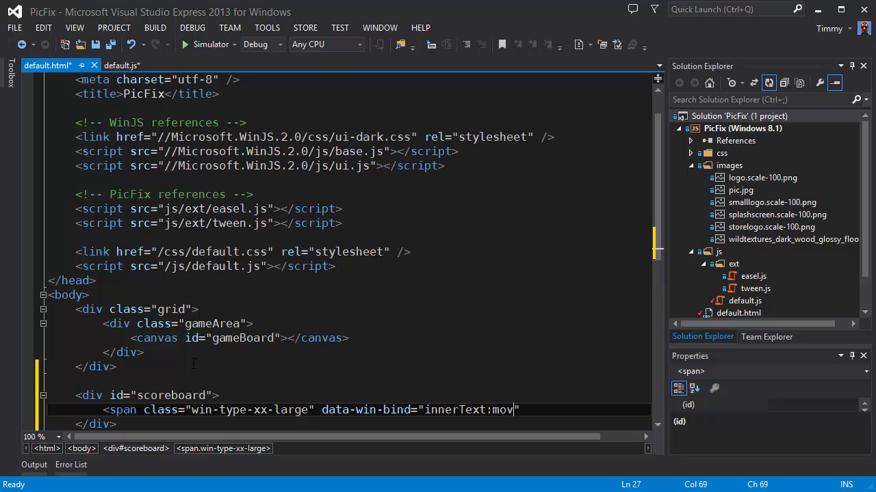
text(es")
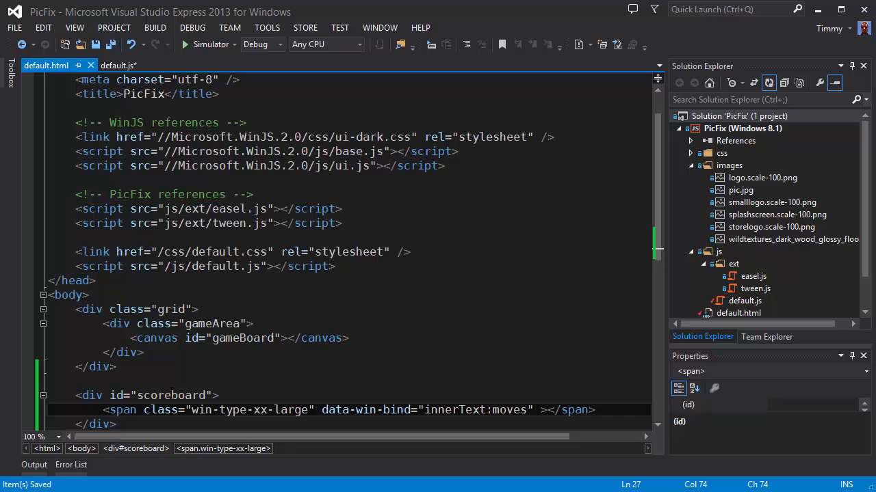
double_click(170, 396)
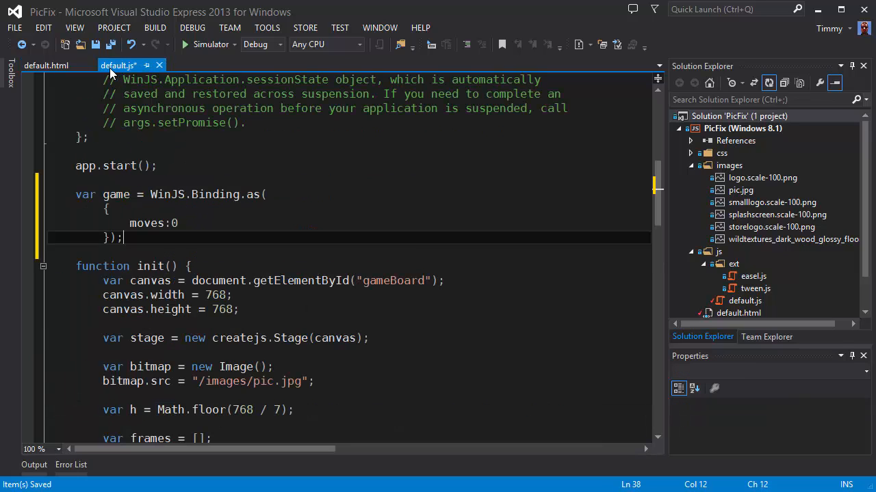
In init, add var scoreboard = document.getElementById("scoreboard");.
scroll(down, 3)
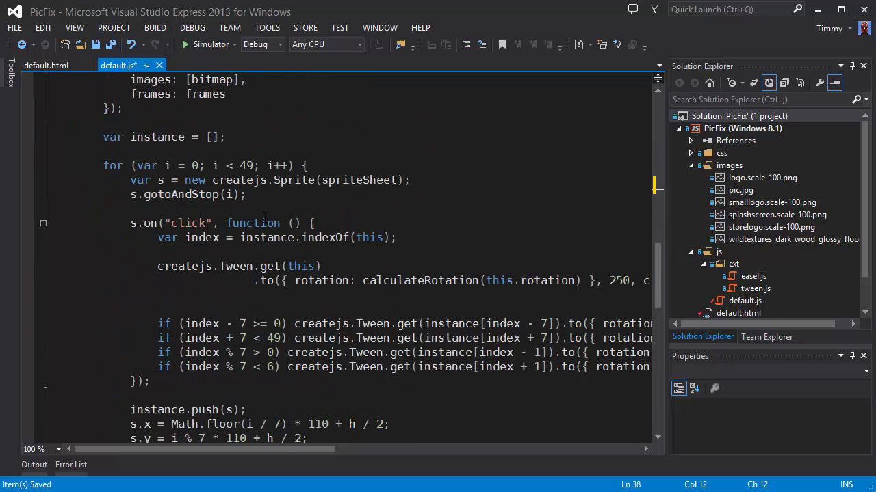
scroll(down, 3)
text(createjs.Ticker.addEventListener("tick", stage);)
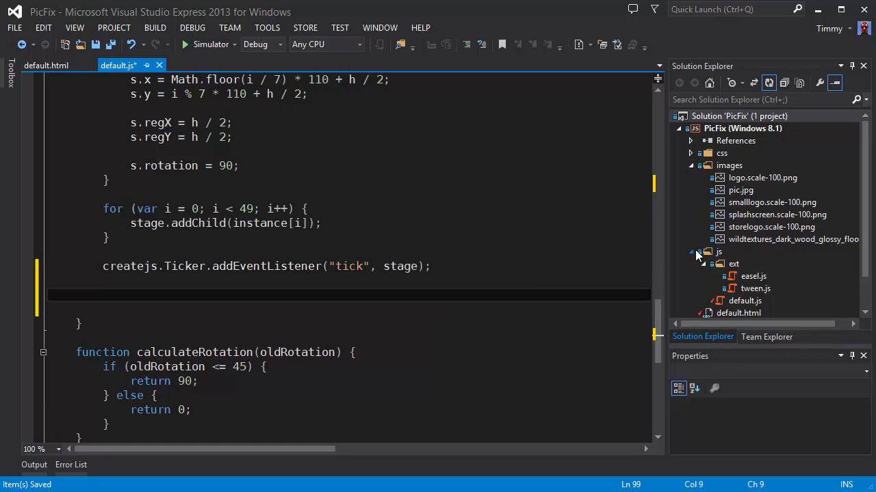
text(var)
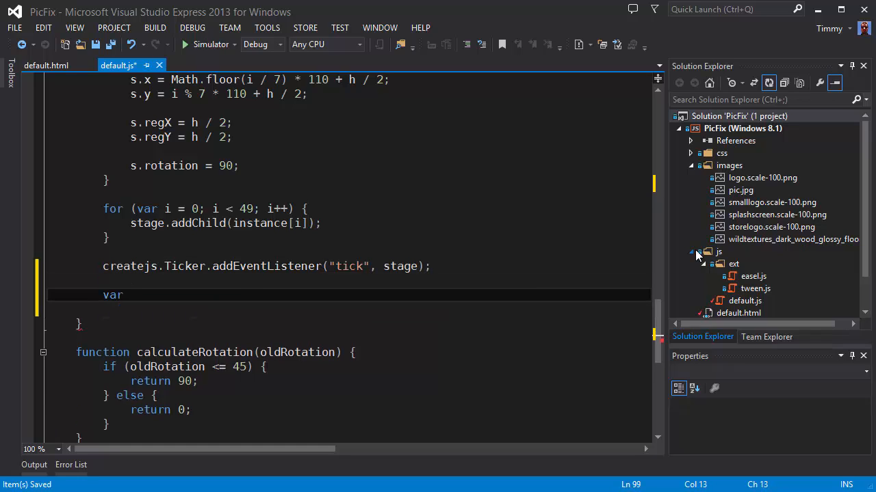
text(score)
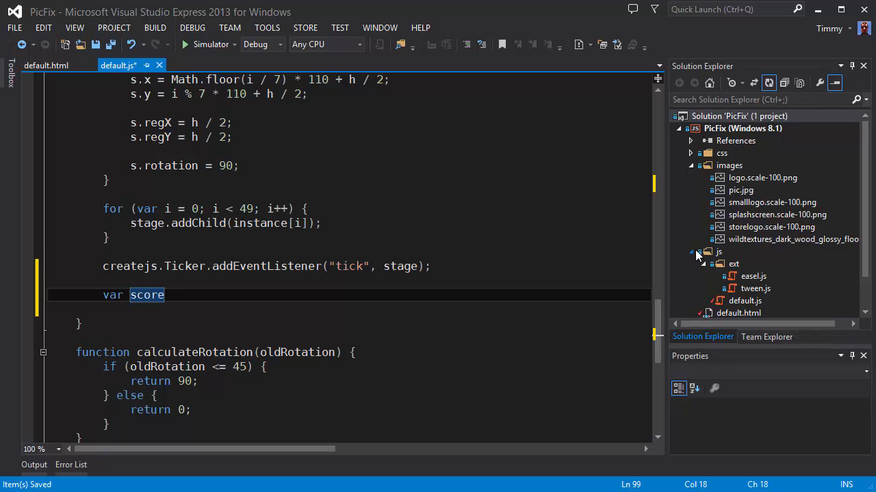
text(board)
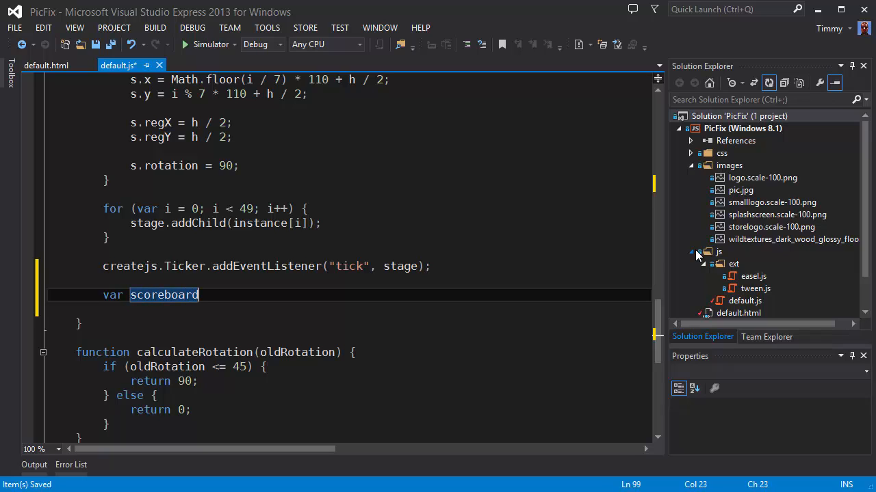
text(= document)
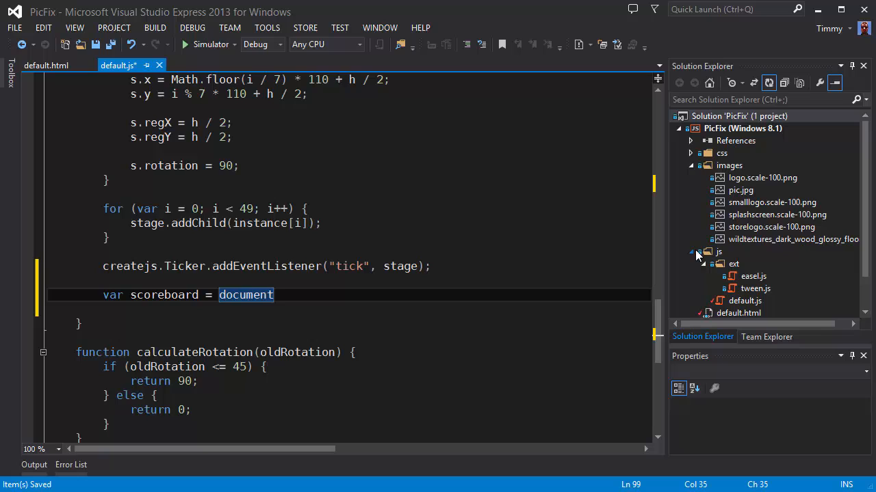
text(.getElementById)
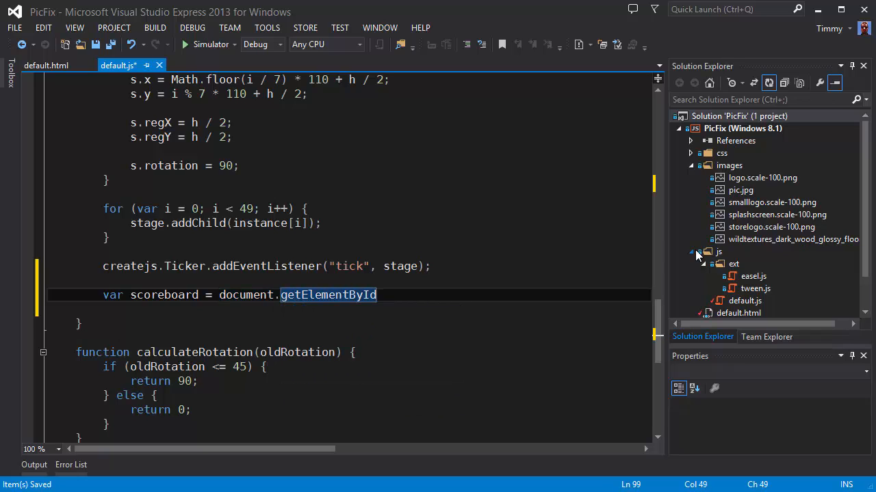
text(("scoreboard");)
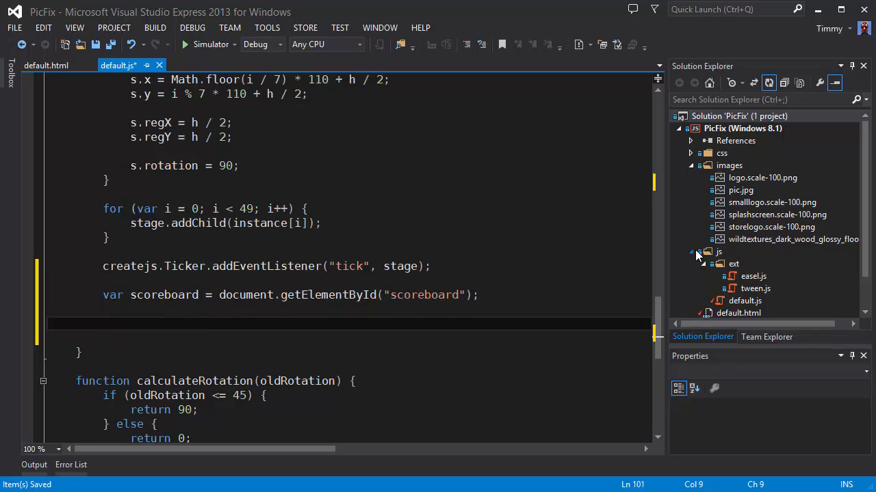
Add WinJS.Binding.processAll(scoreboard, game); and save the script.
text(Win)
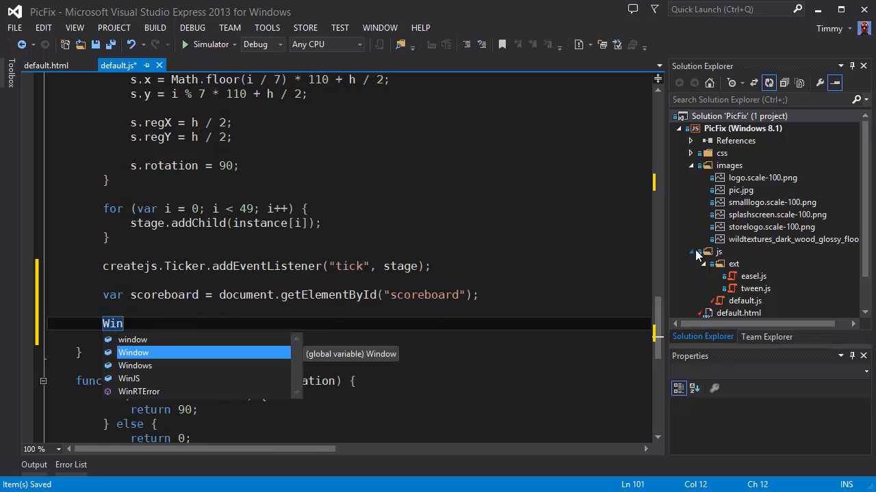
text(JS)
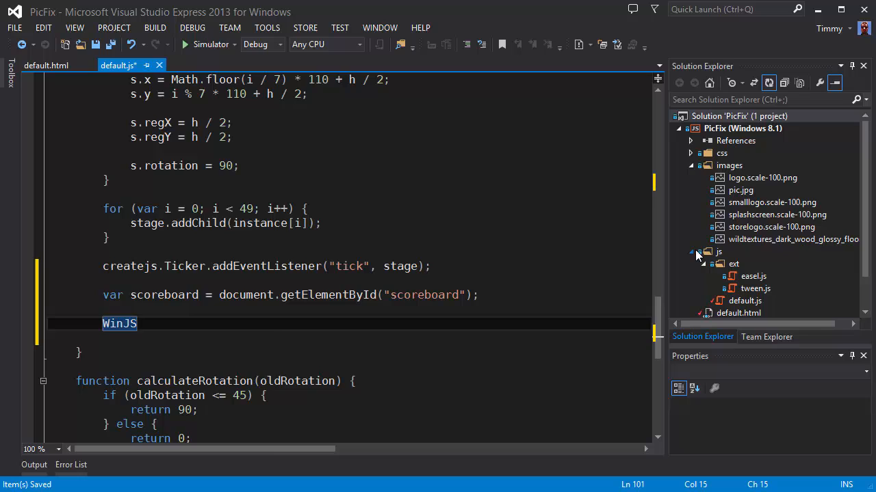
text(.)
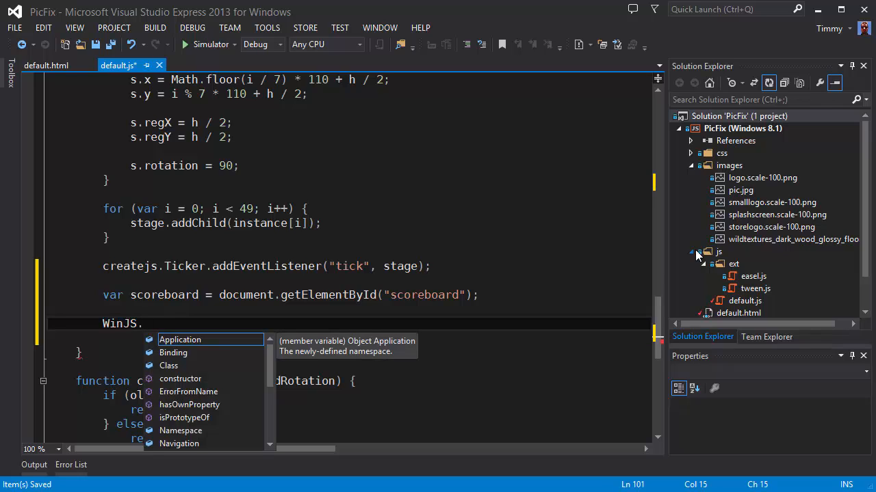
text(Binding.)
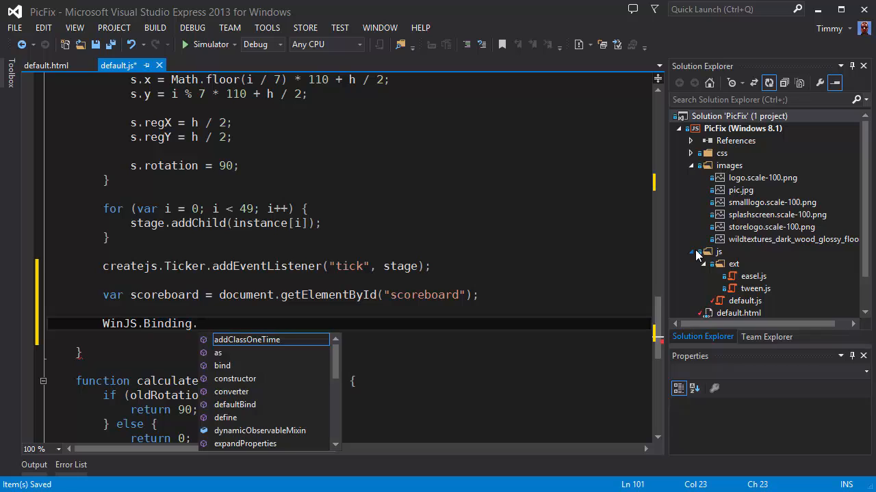
text(processAll)
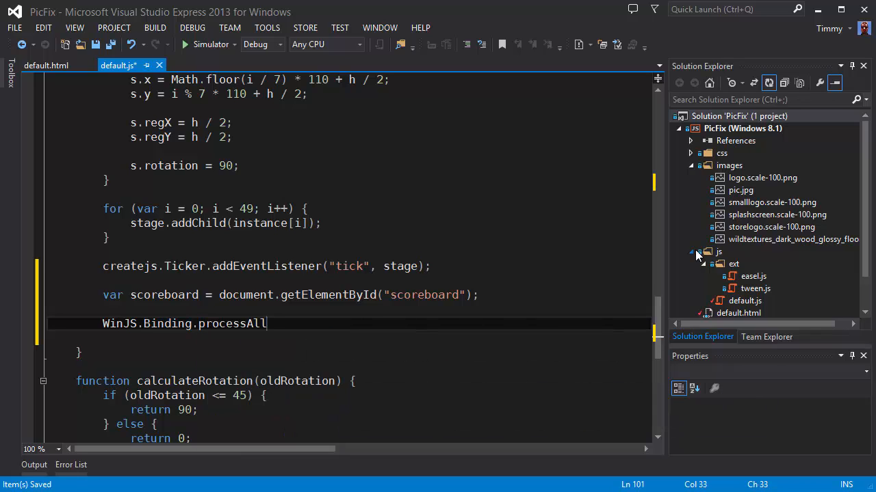
text((s)
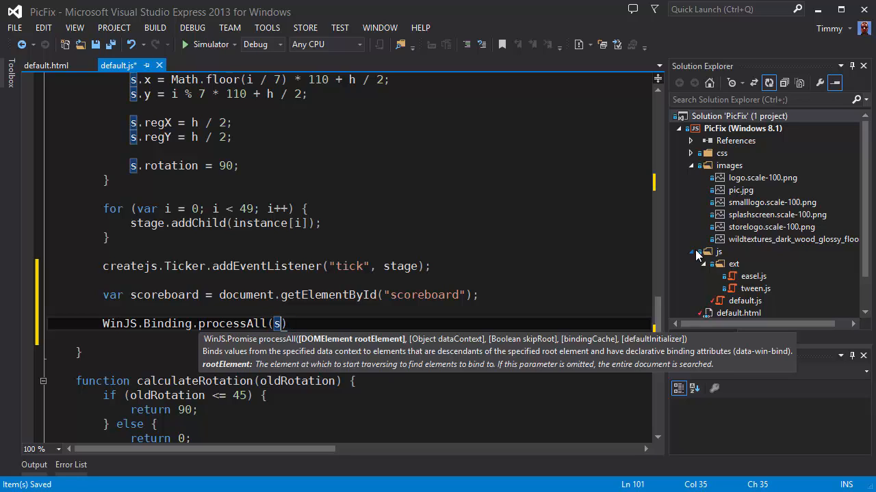
text(corebo)
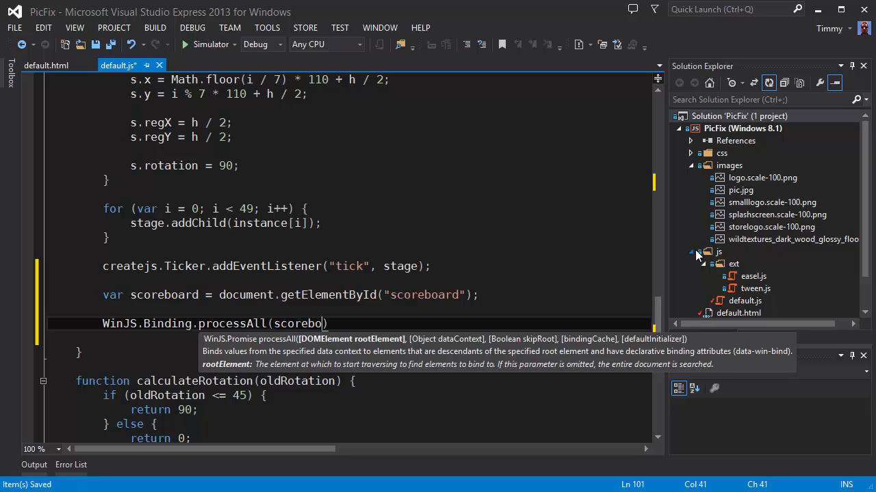
text(ard,)
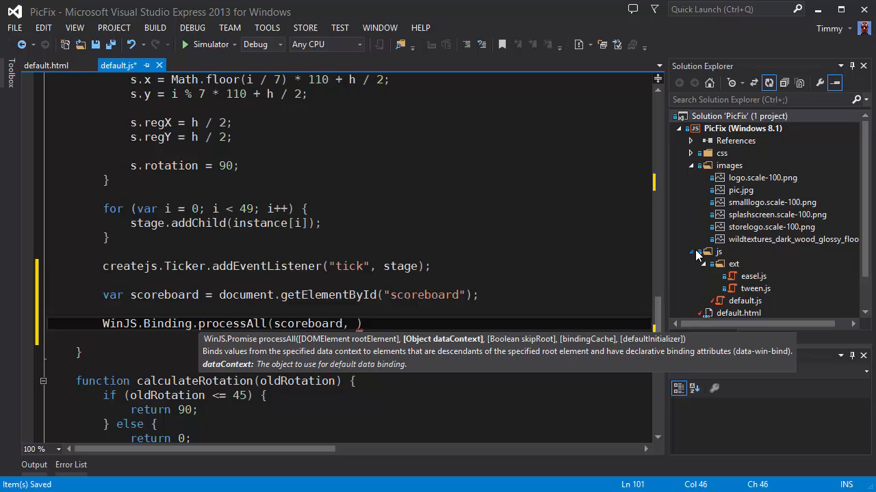
text(game)
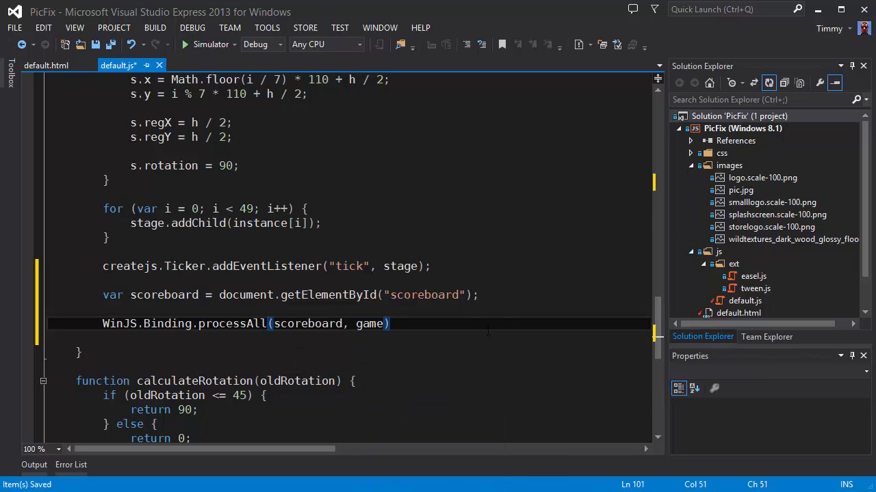
text(;)
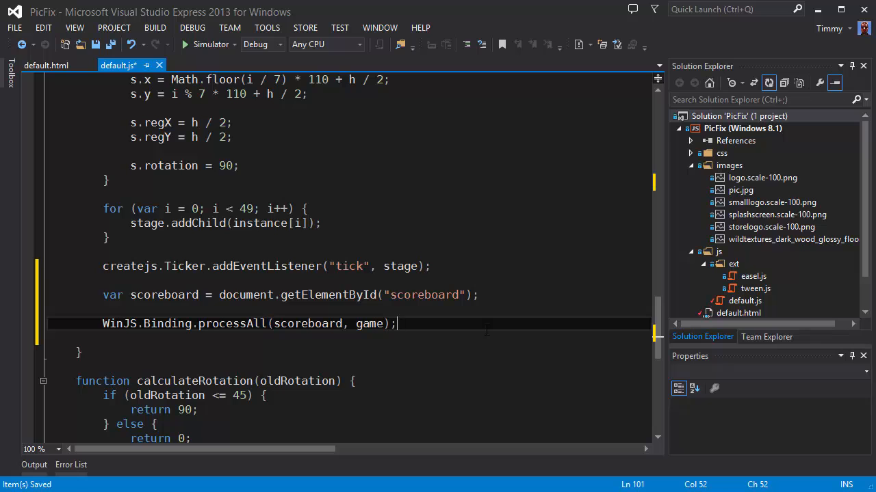
key(ctrl+s)
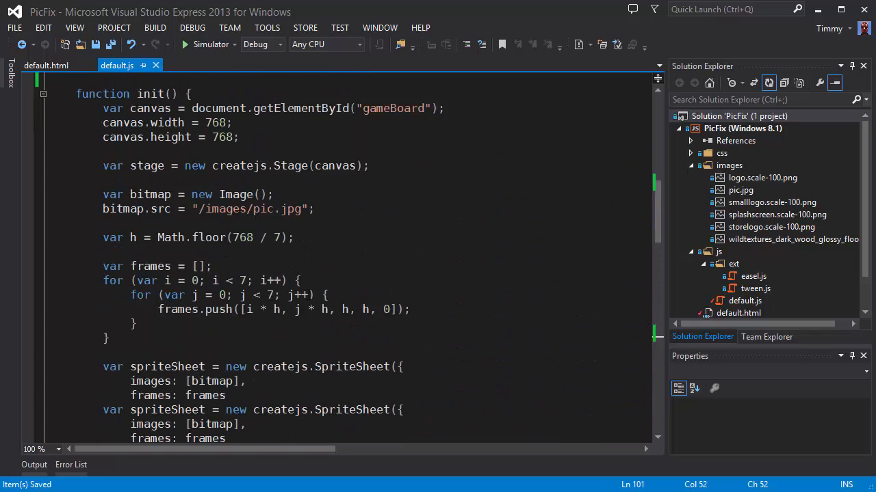
Increment game.moves++ inside the piece click handler.
scroll(down, 3)
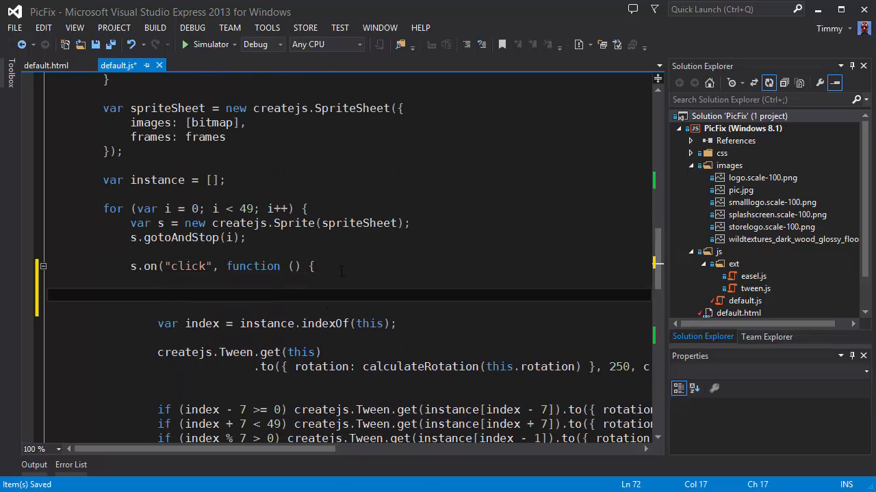
text(game.)
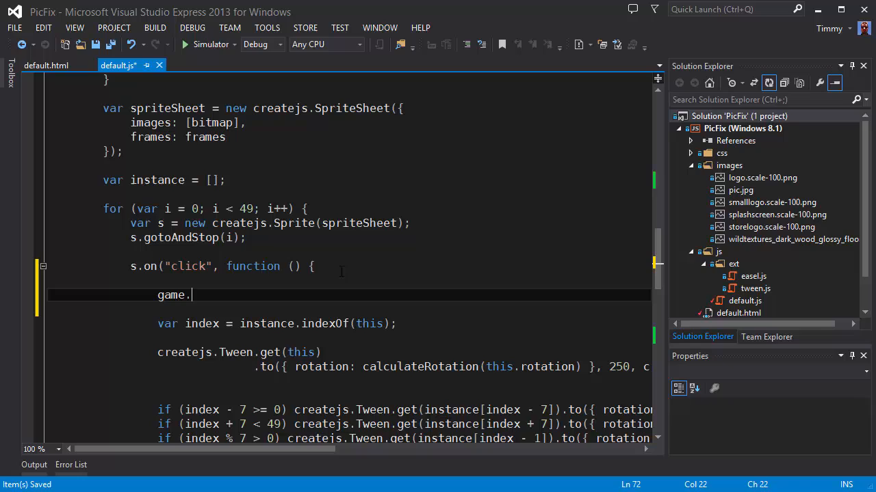
text(moves++)
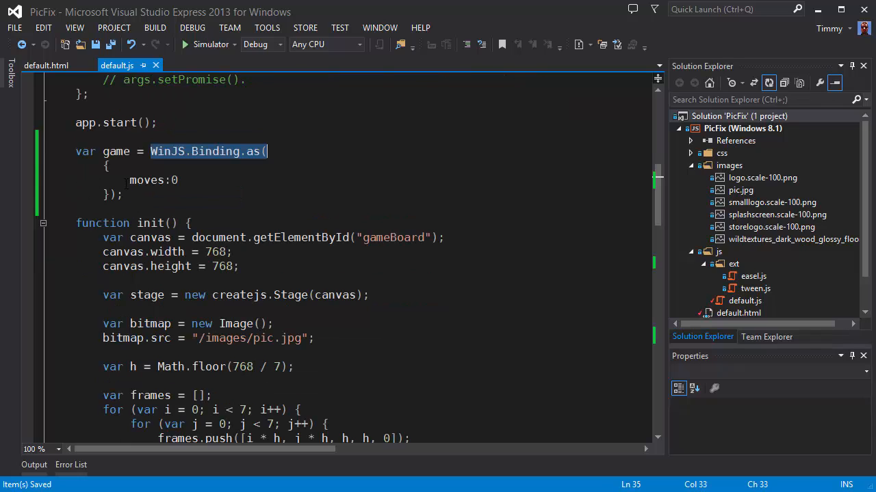
Check the WinJS.Binding.as game definition, then return to default.html.
double_click(146, 181)
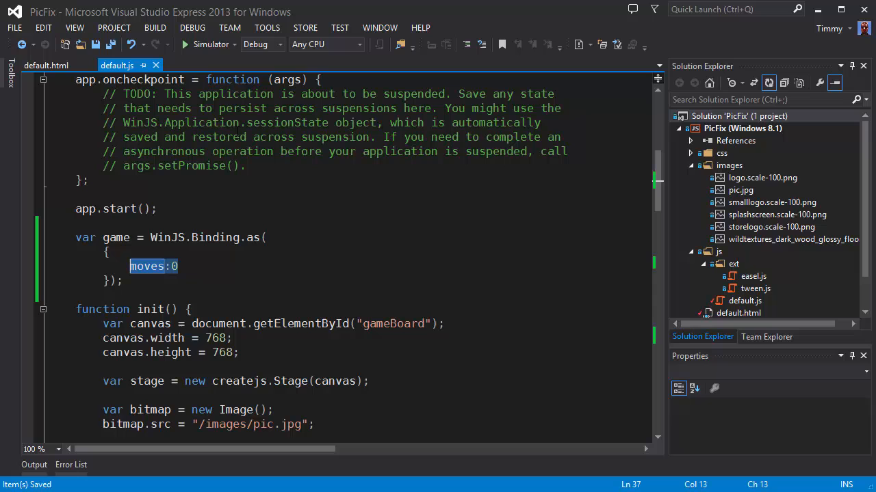
scroll(down, 3)
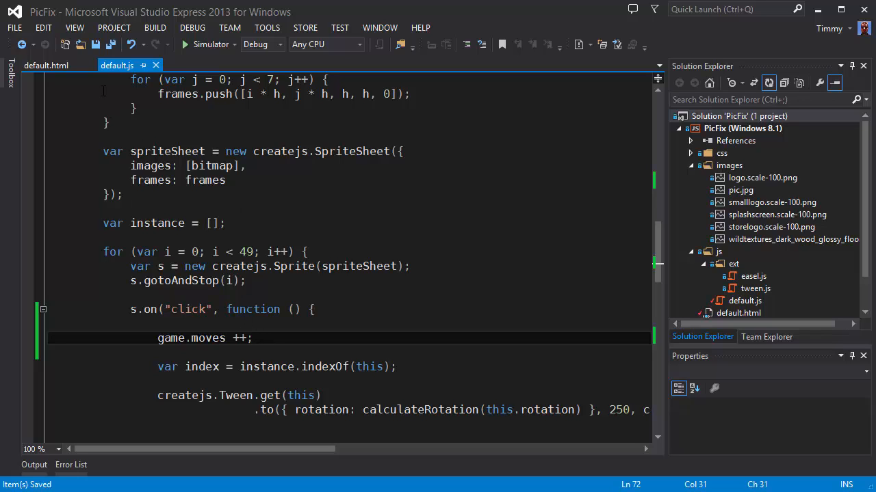
click(47, 65)
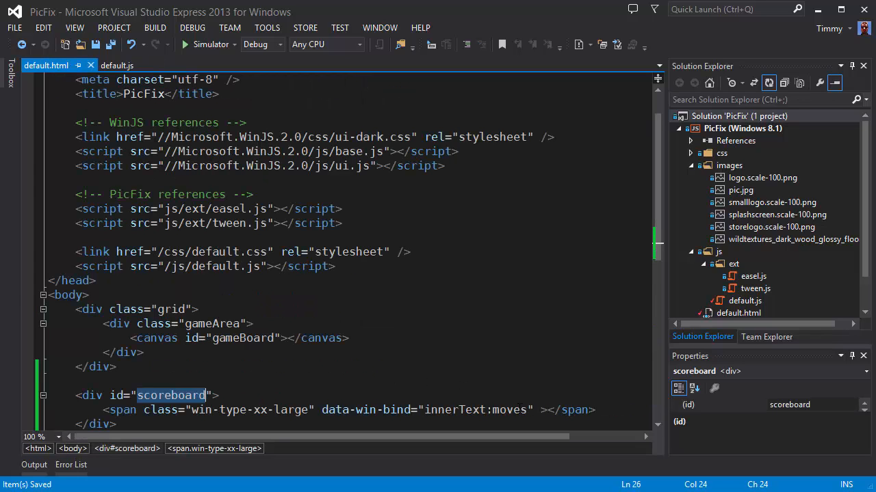
double_click(478, 411)
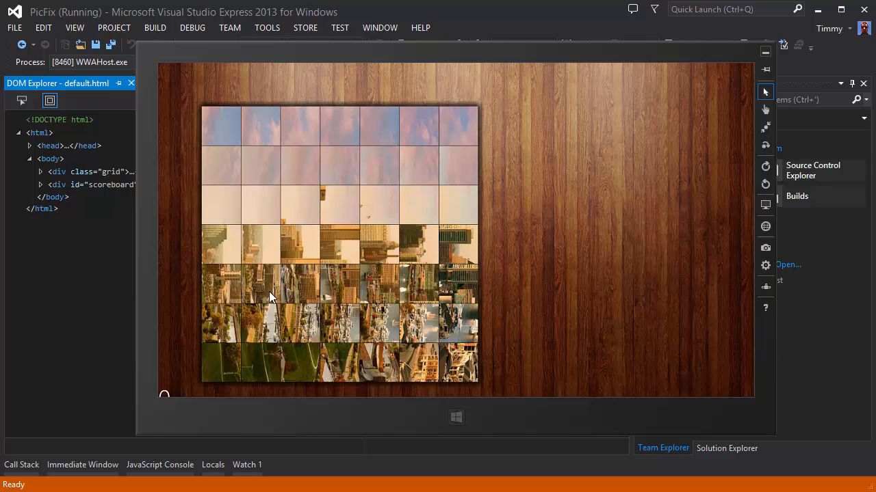
mouse_move(308, 207)
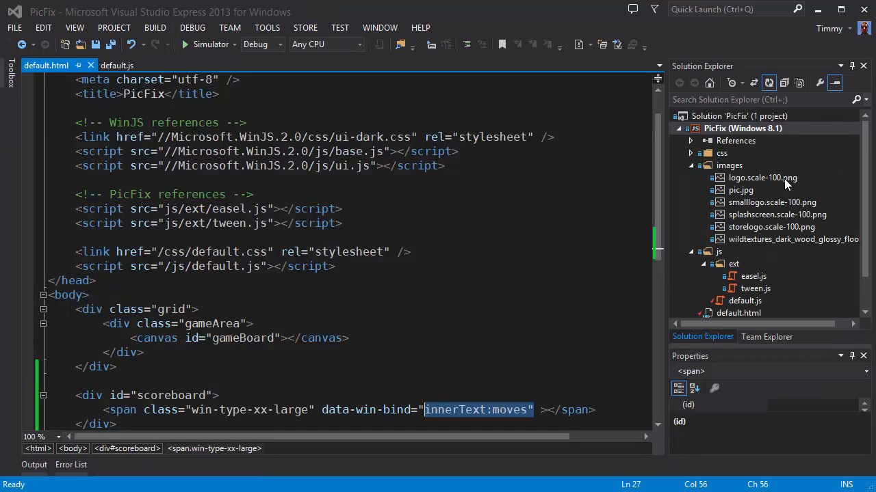
Open PicFix in Blend and inspect the scoreboard and grid div CSS properties.
click(743, 129)
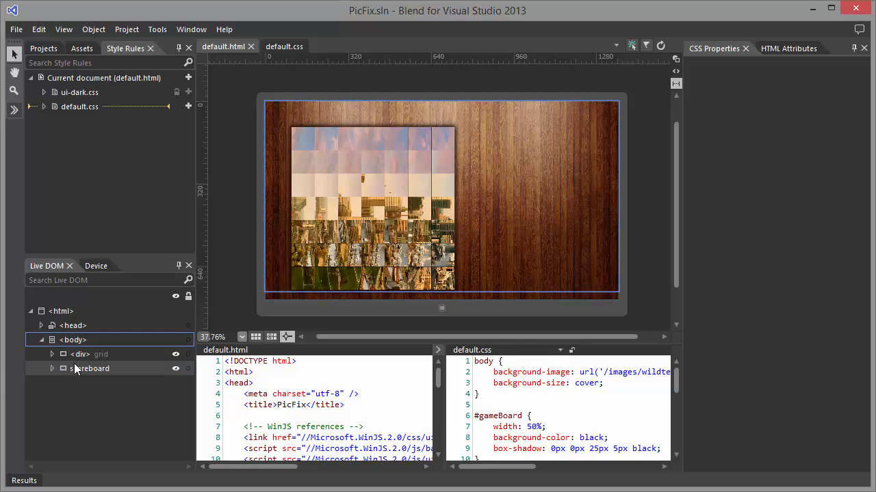
click(90, 369)
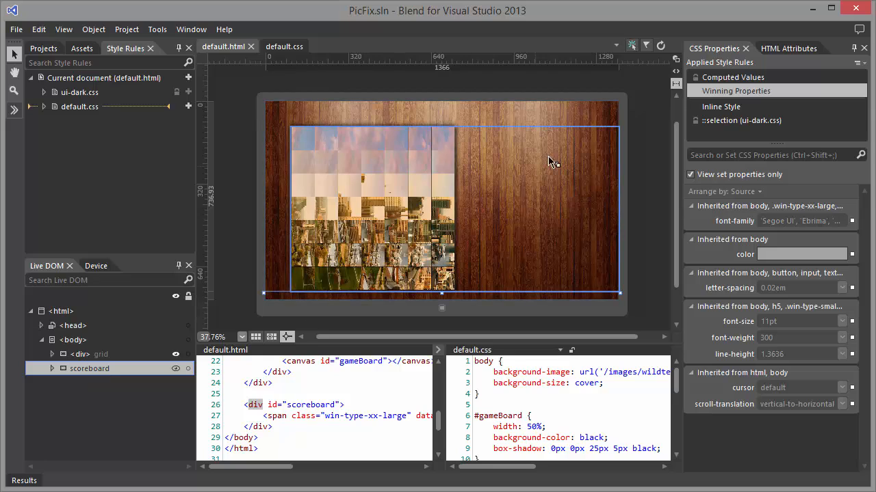
mouse_move(604, 147)
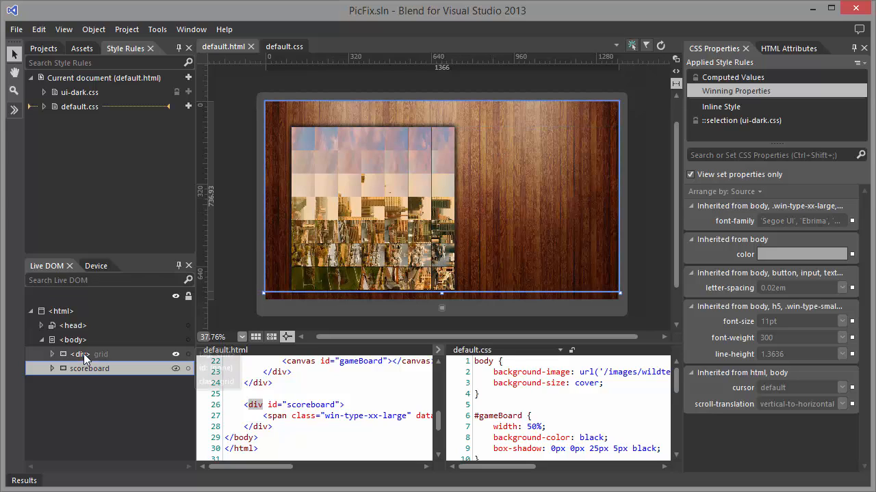
click(81, 353)
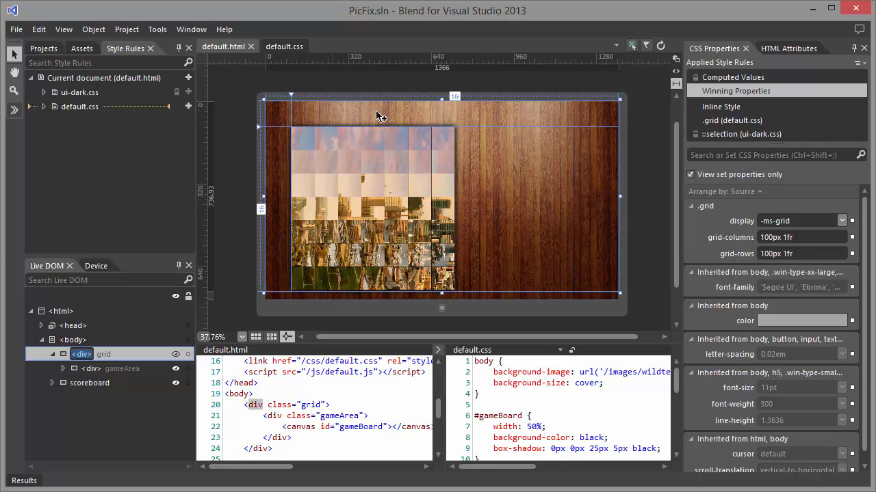
mouse_move(246, 292)
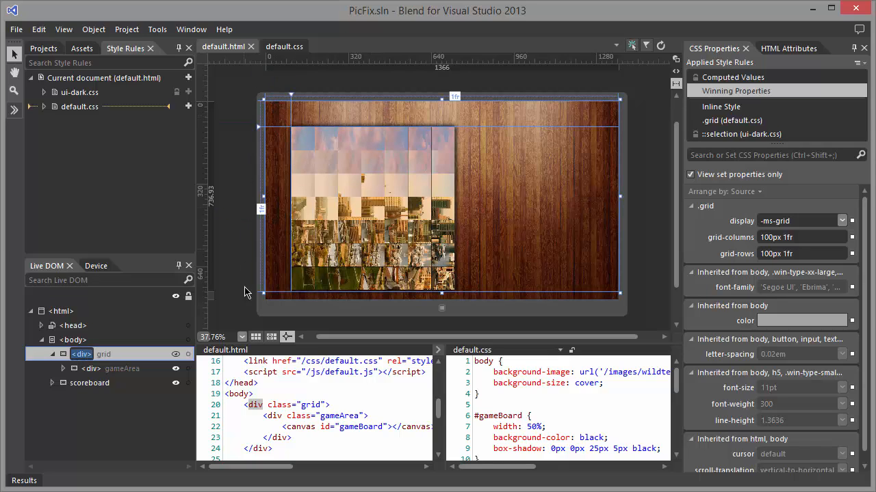
mouse_move(286, 180)
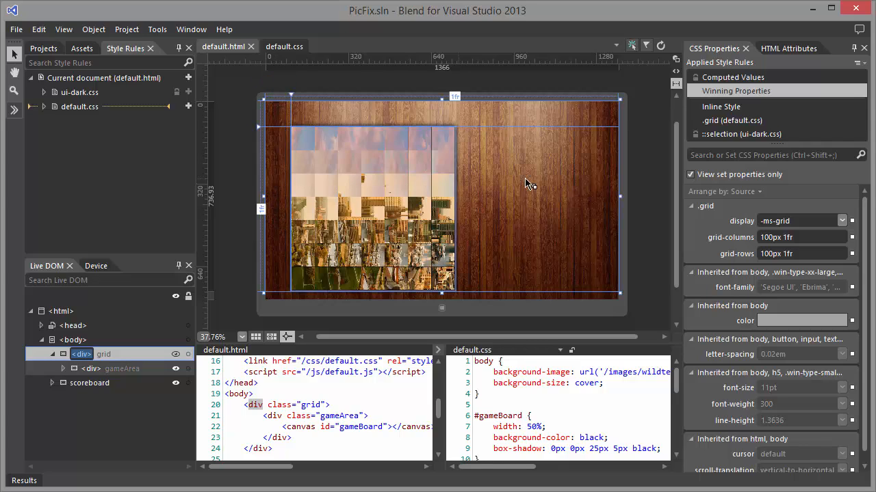
mouse_move(472, 148)
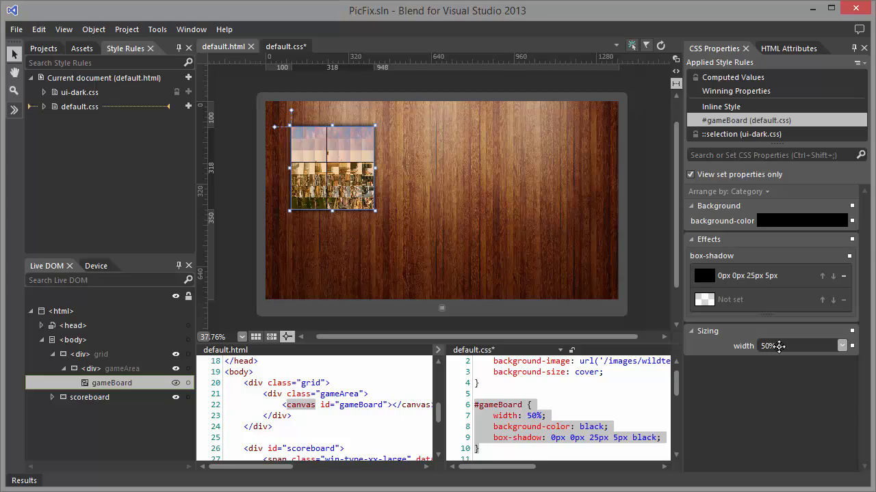
mouse_move(787, 347)
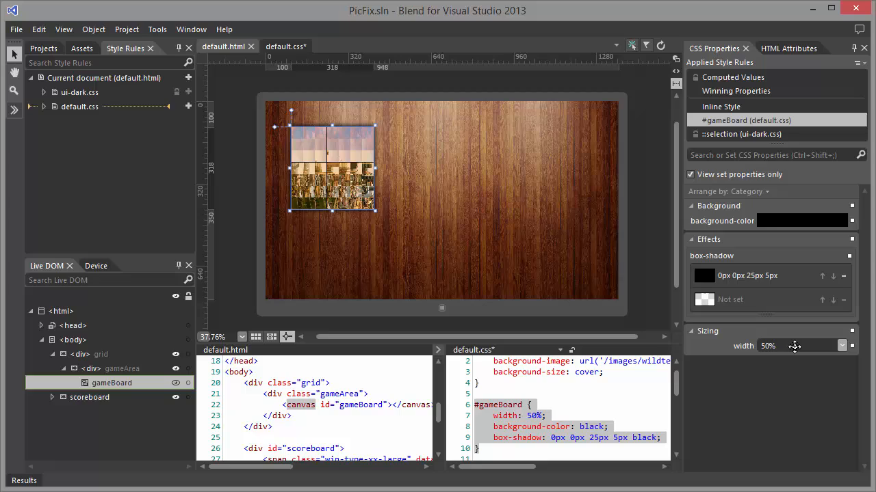
Change the #gameBoard width from 50% to 100%.
text(100)
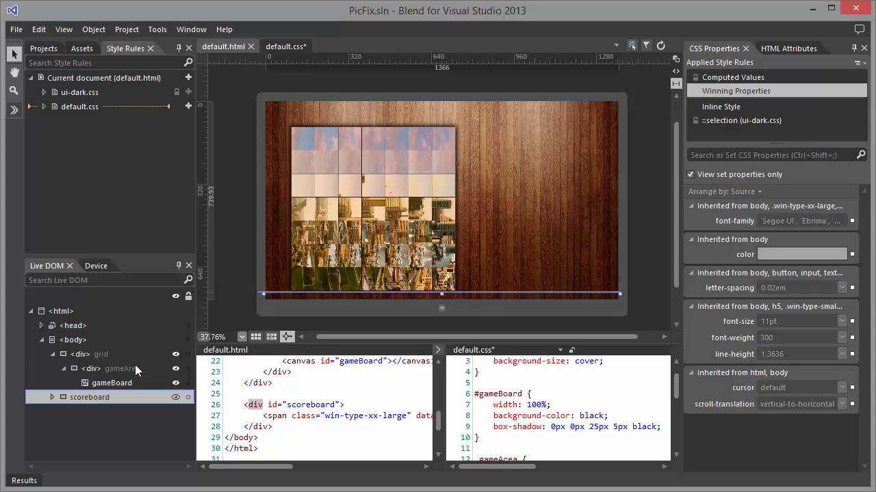
Select scoreboard's inline style, show all properties arranged by category.
click(101, 353)
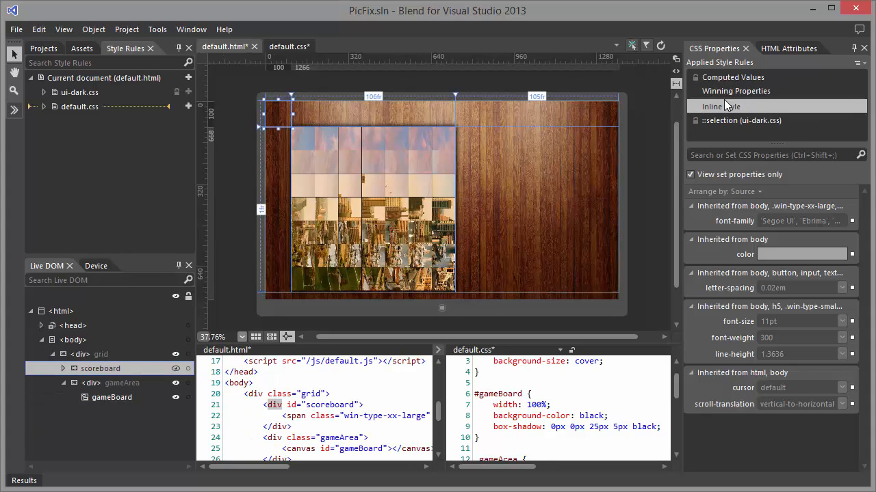
click(690, 174)
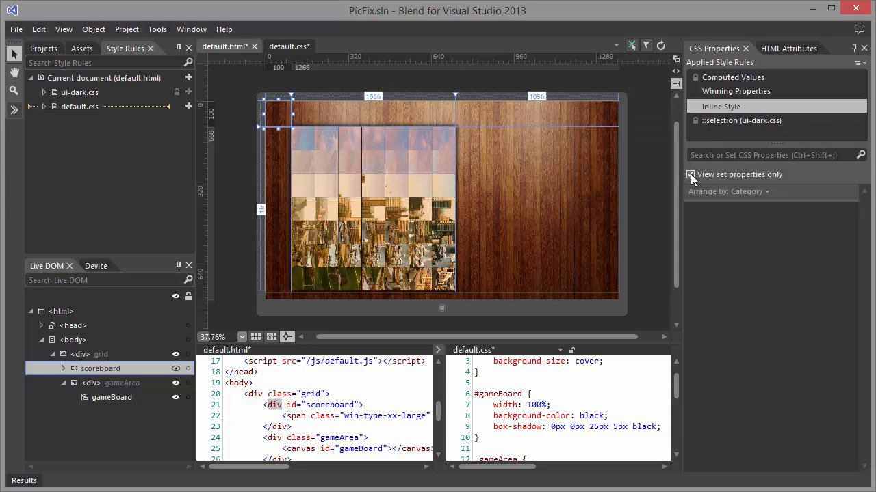
click(690, 175)
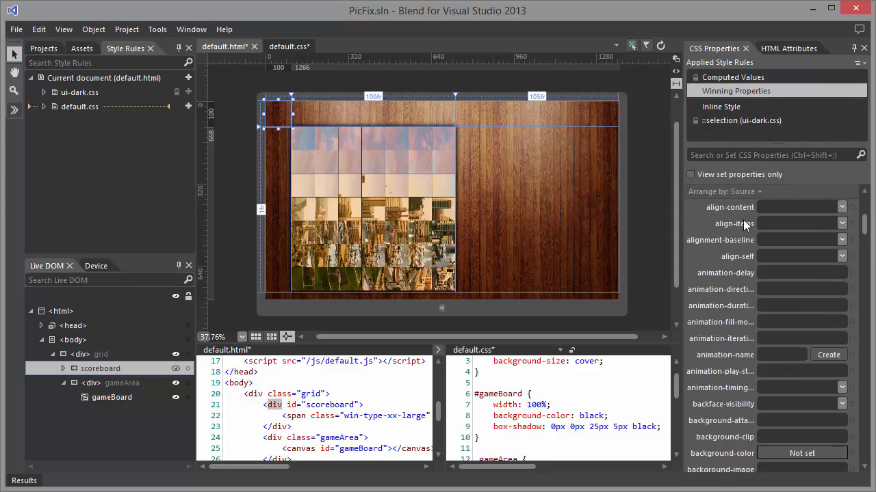
click(745, 192)
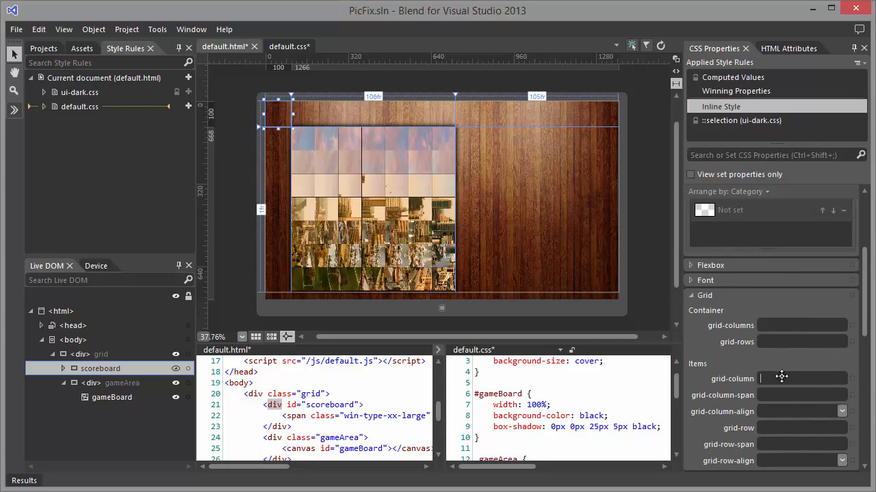
Place the scoreboard div at grid column 3, row 2.
text(2)
text(3)
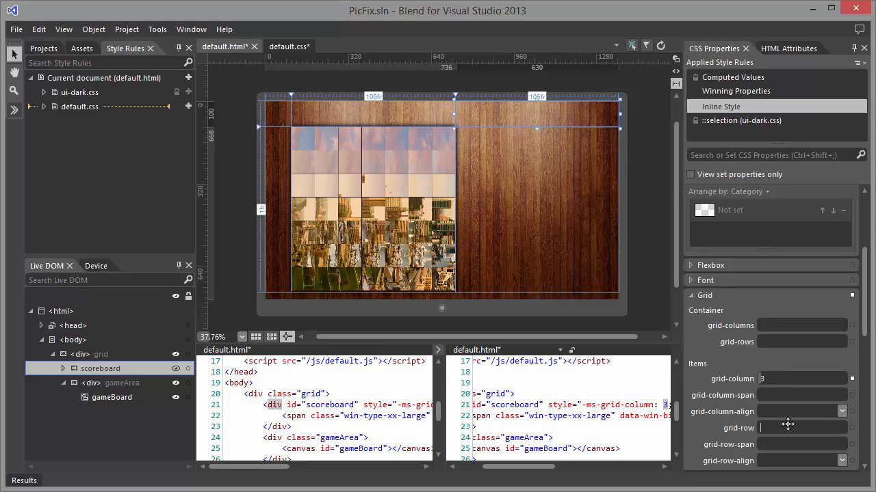
text(2)
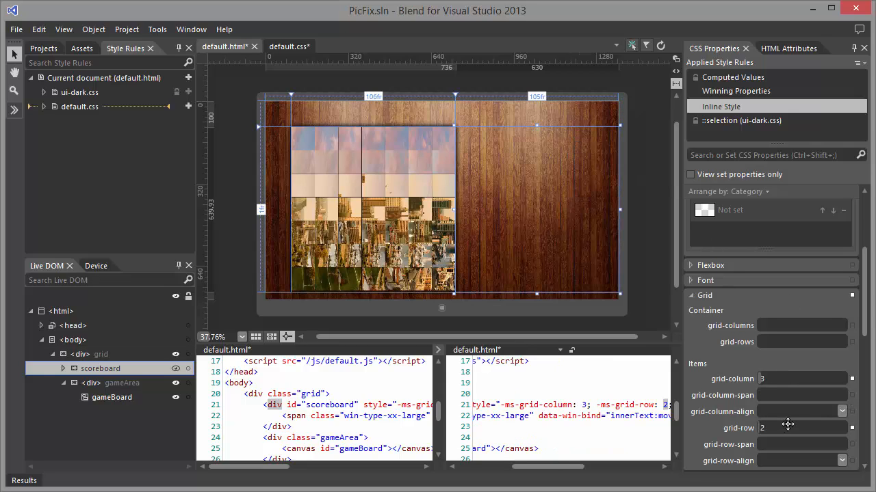
click(112, 396)
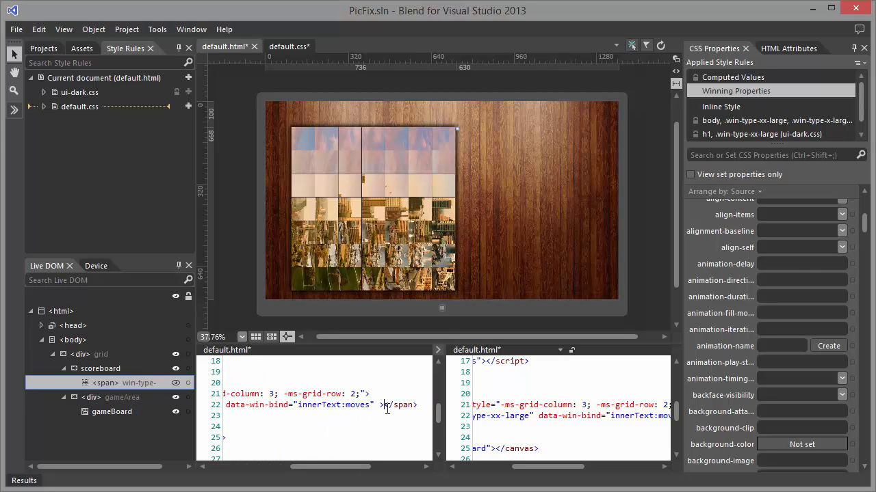
Set the bound span's text to 100 and add a 'moves:' label span before it.
text(100)
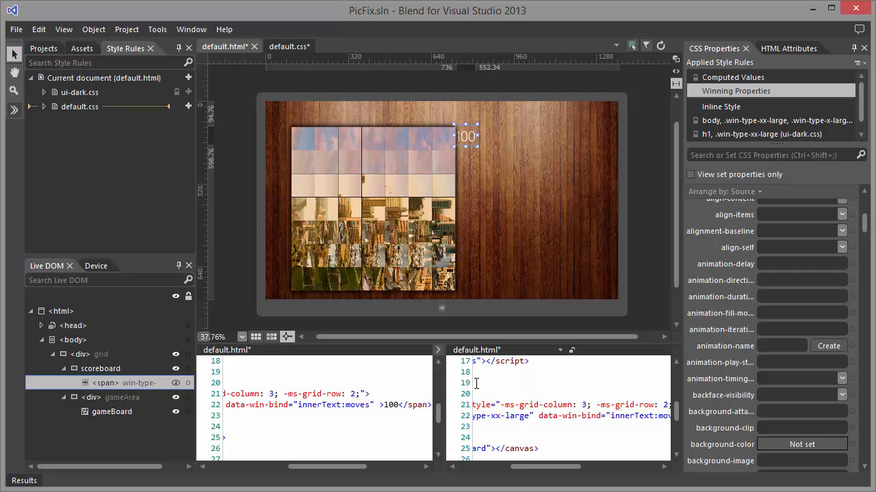
click(101, 368)
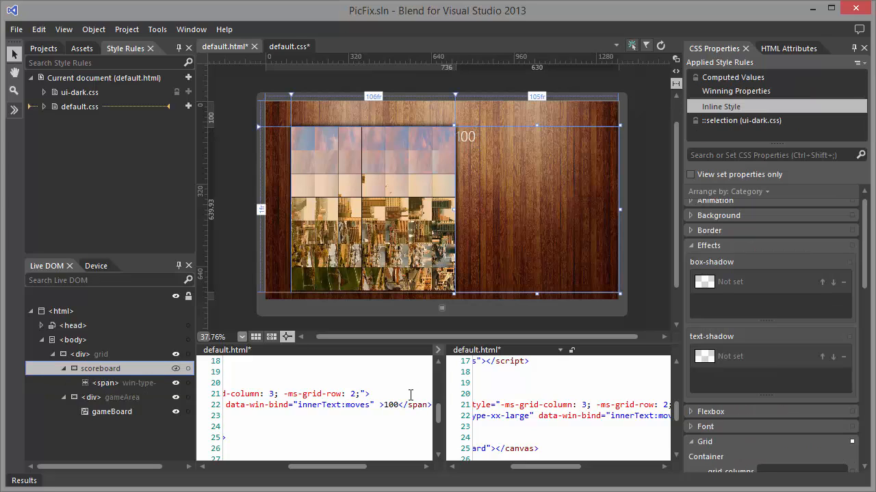
mouse_move(479, 161)
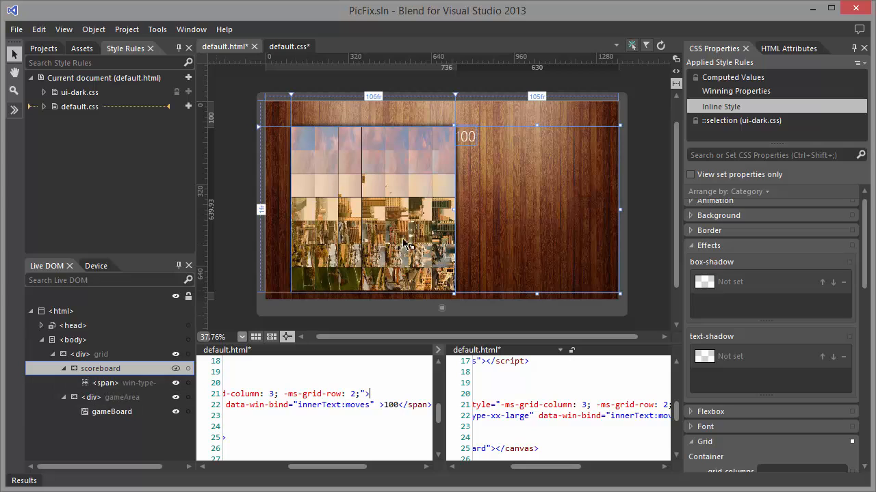
mouse_move(465, 151)
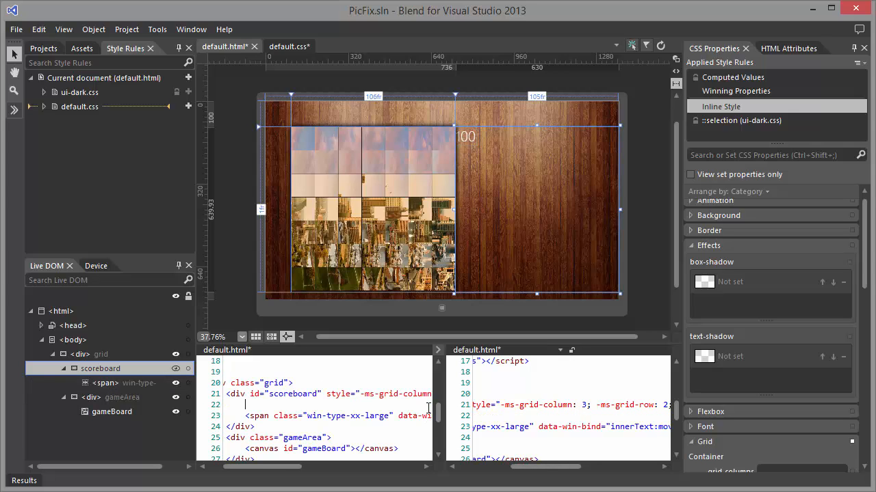
text(<span class="win-type-xx-large">moves: </span>)
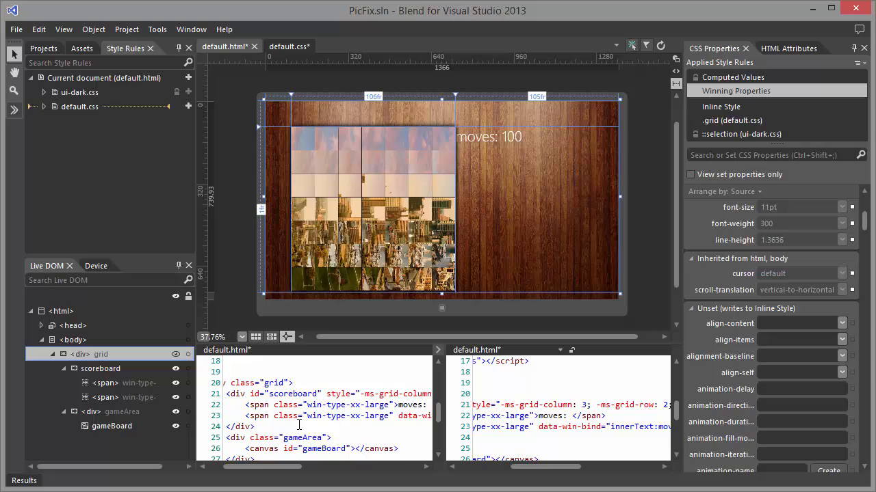
Give the scoreboard's inline style a 30px padding-left via the CSS property search.
click(101, 368)
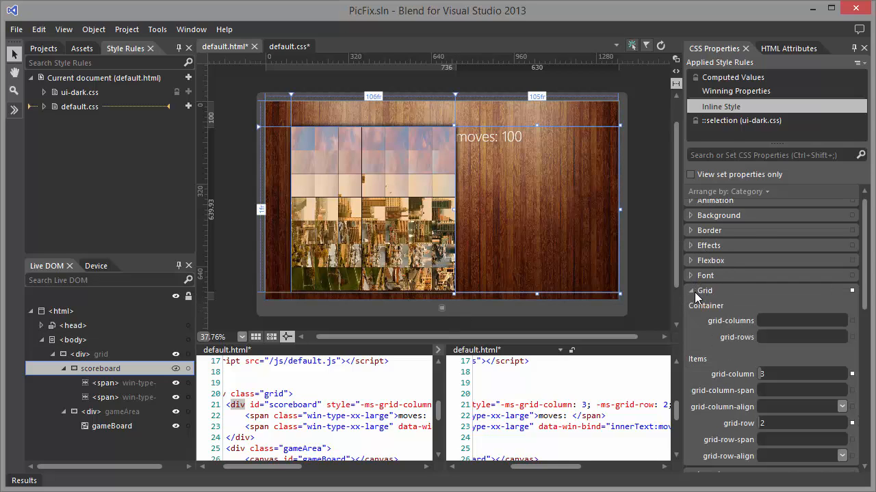
click(703, 290)
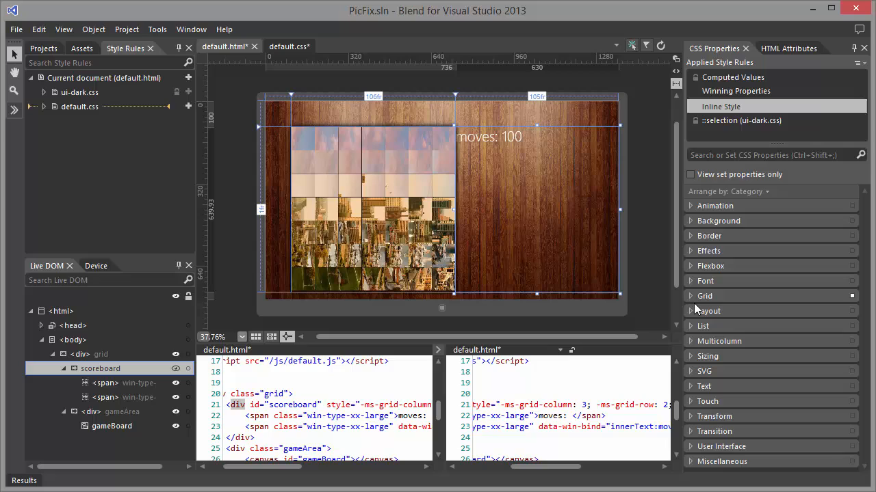
click(773, 155)
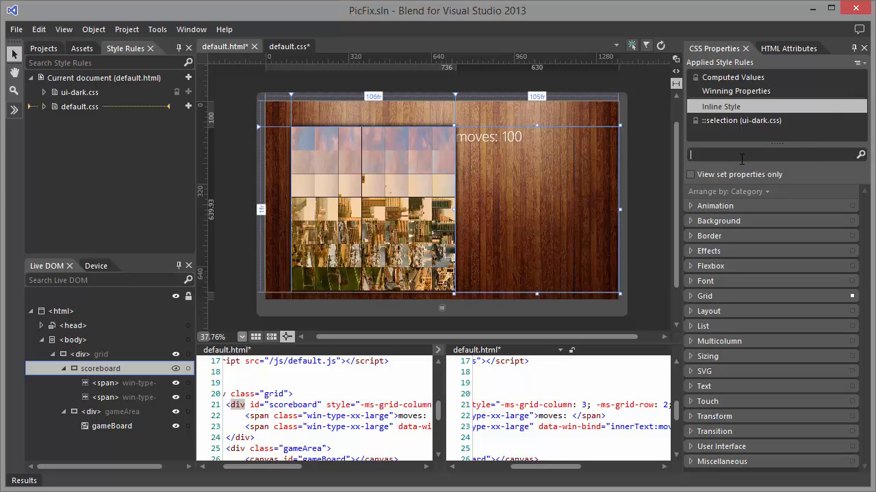
text(pad)
text(30)
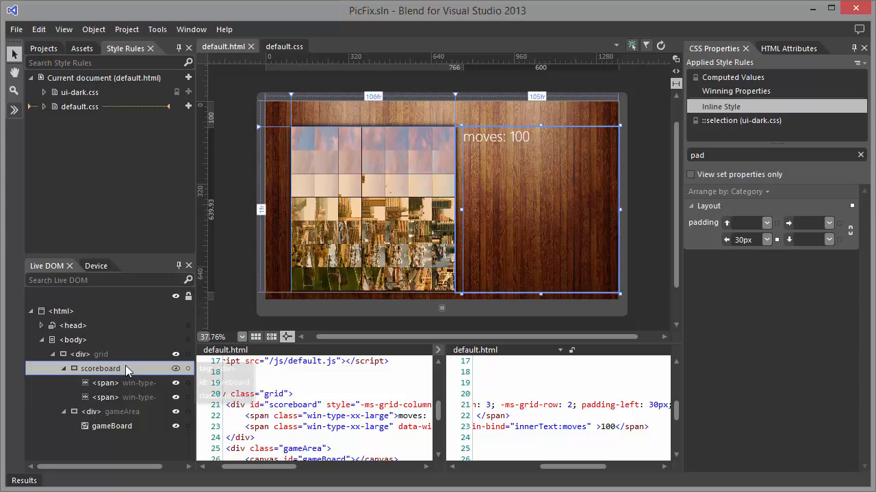
mouse_move(196, 363)
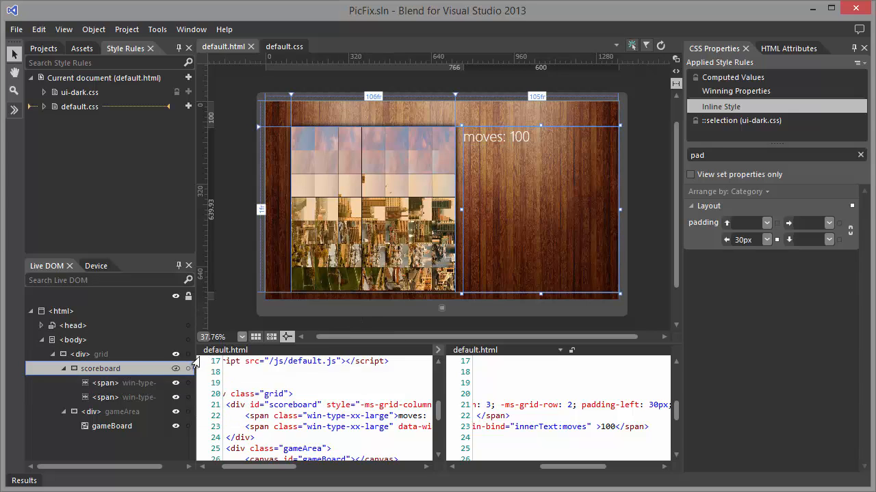
mouse_move(101, 368)
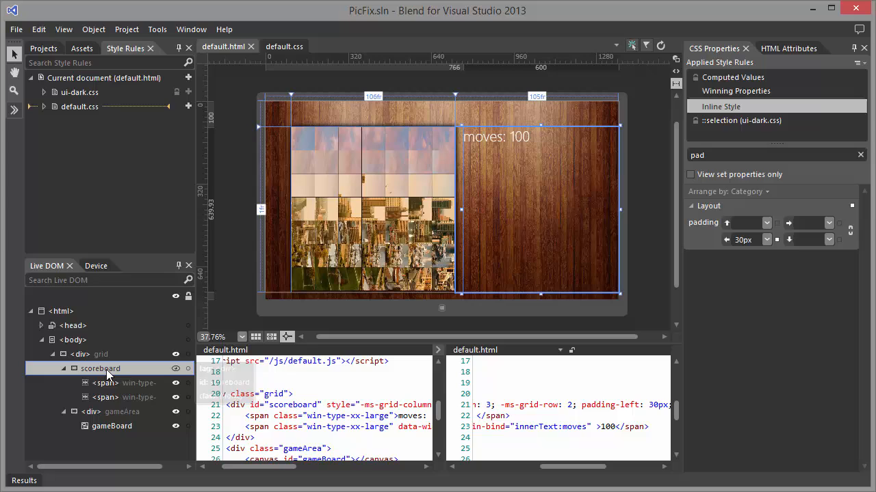
Create an empty #scoreboard style rule in default.css from the scoreboard element's ID.
right_click(100, 370)
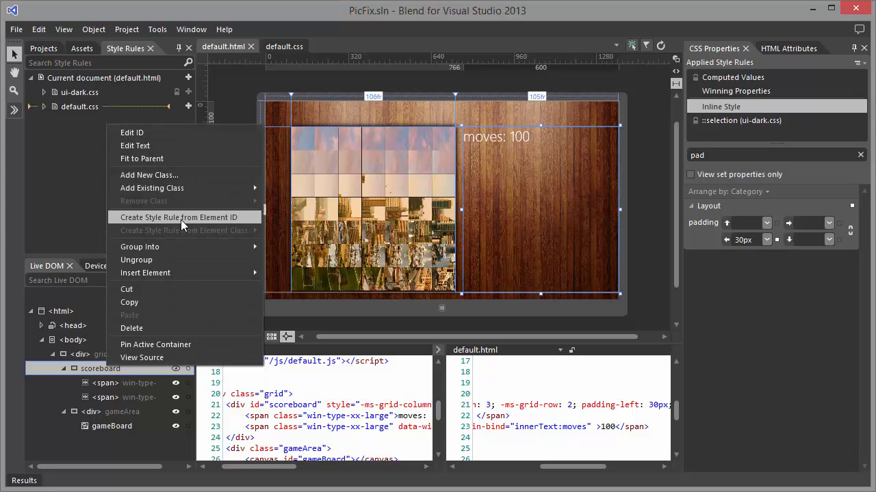
click(180, 217)
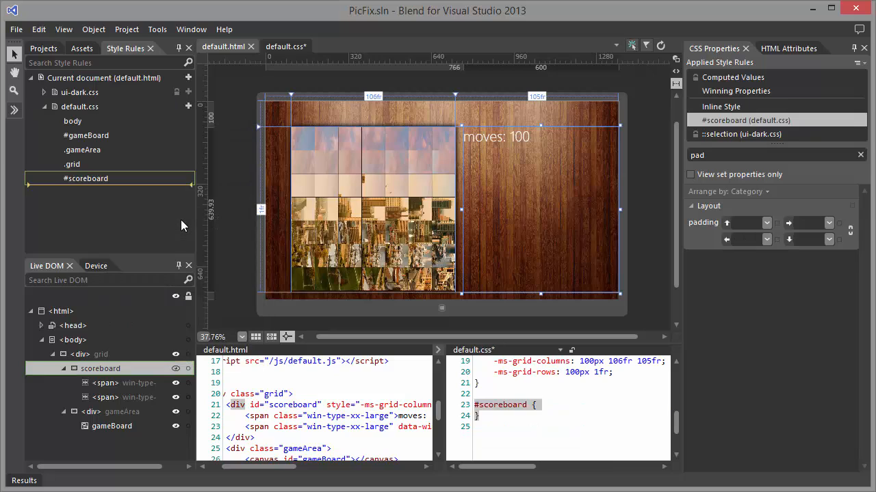
mouse_move(738, 164)
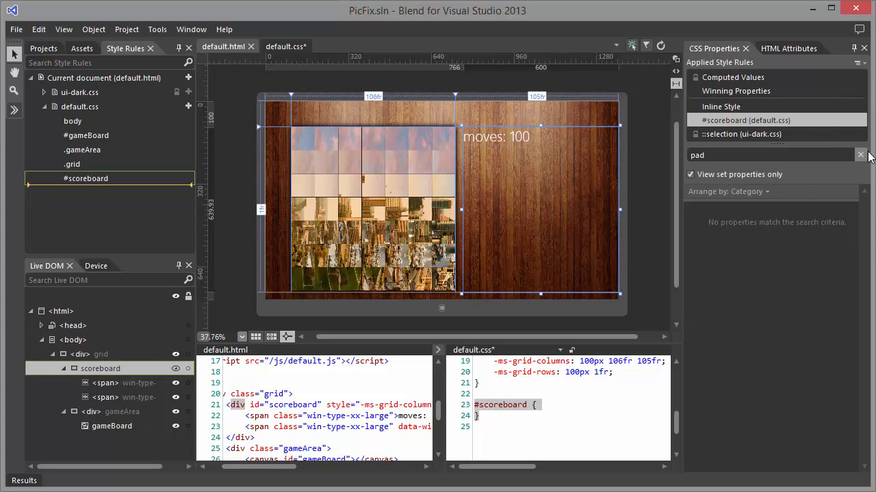
click(860, 155)
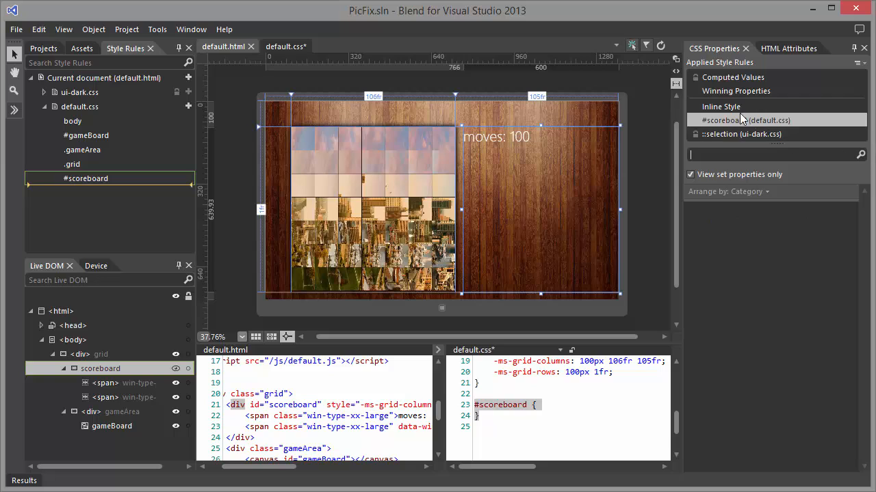
Cut the scoreboard's inline style properties, ready to paste into the #scoreboard rule.
right_click(719, 107)
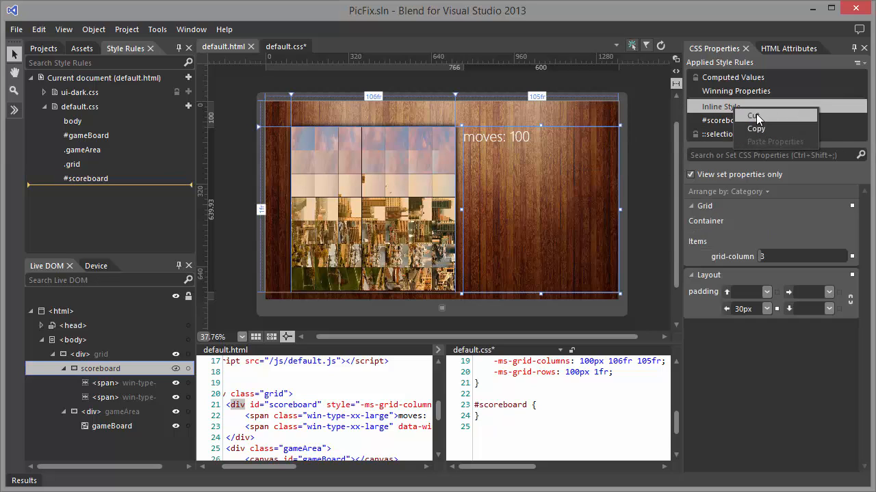
click(753, 114)
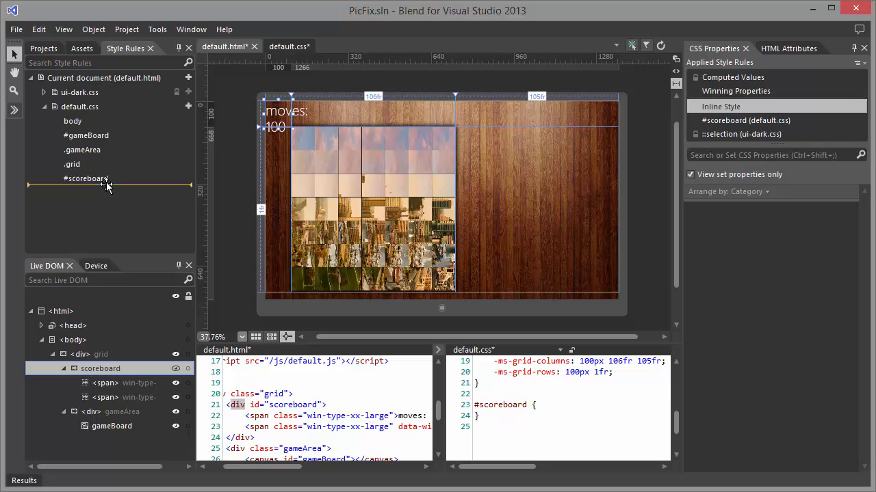
right_click(85, 178)
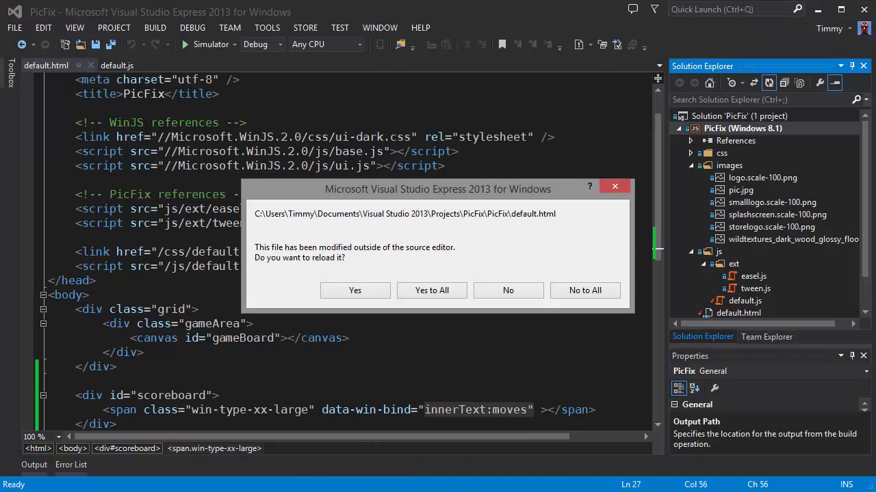
Reload default.html, run PicFix and rotate tiles so the moves counter climbs, then return to the editor.
click(354, 290)
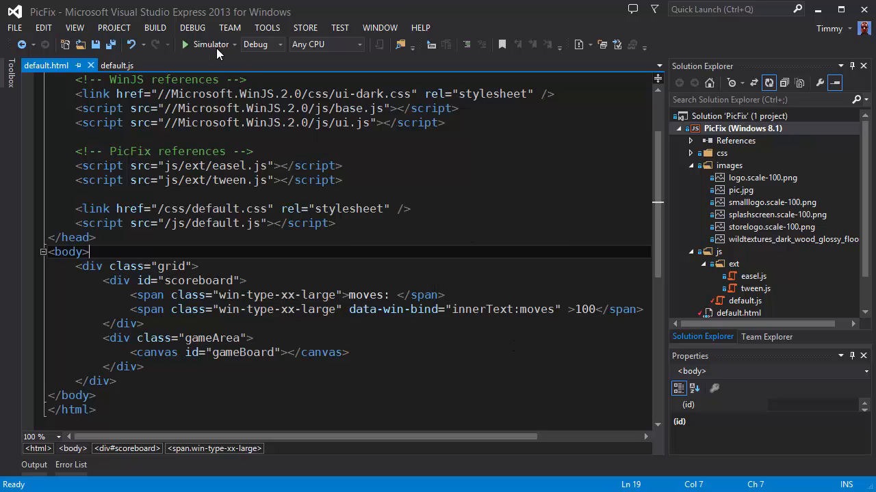
click(184, 43)
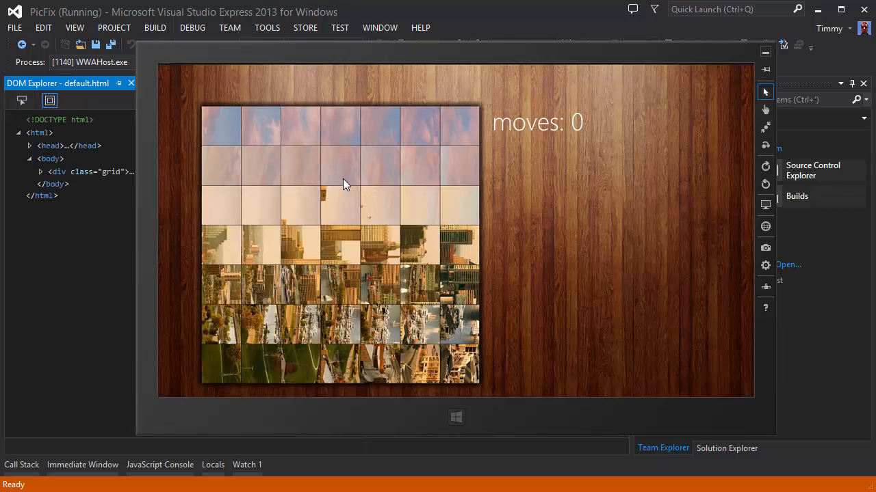
click(322, 205)
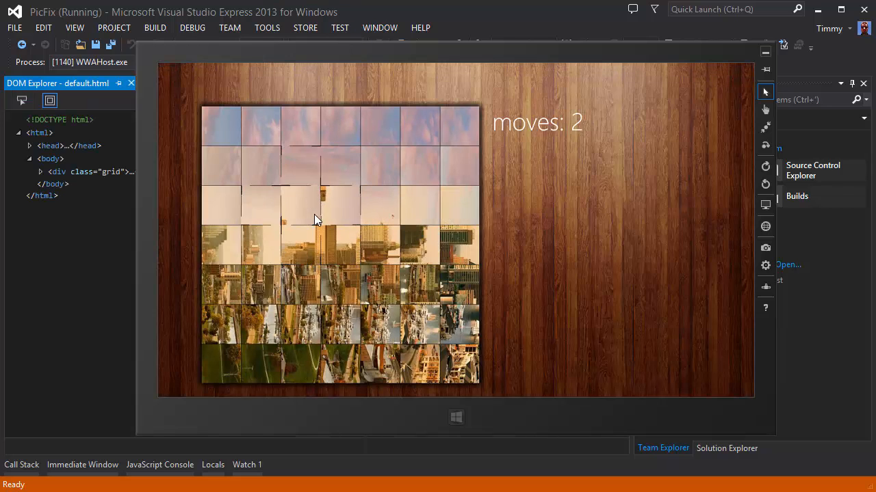
click(339, 287)
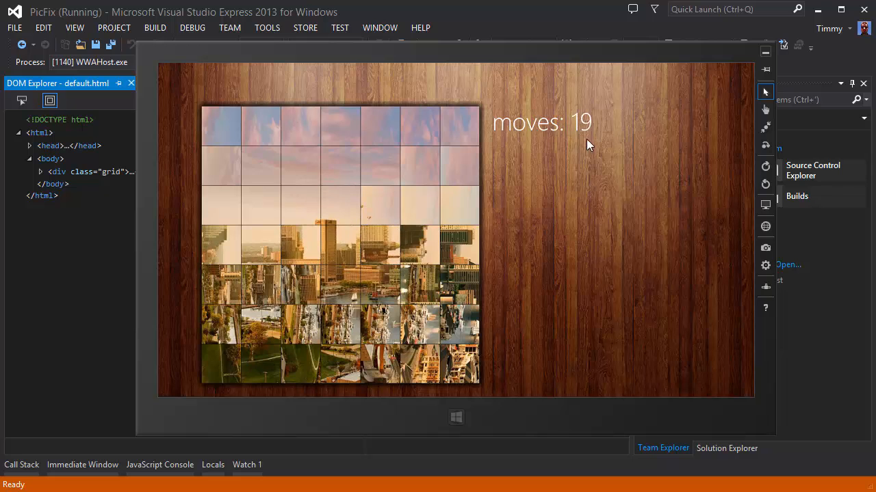
click(443, 44)
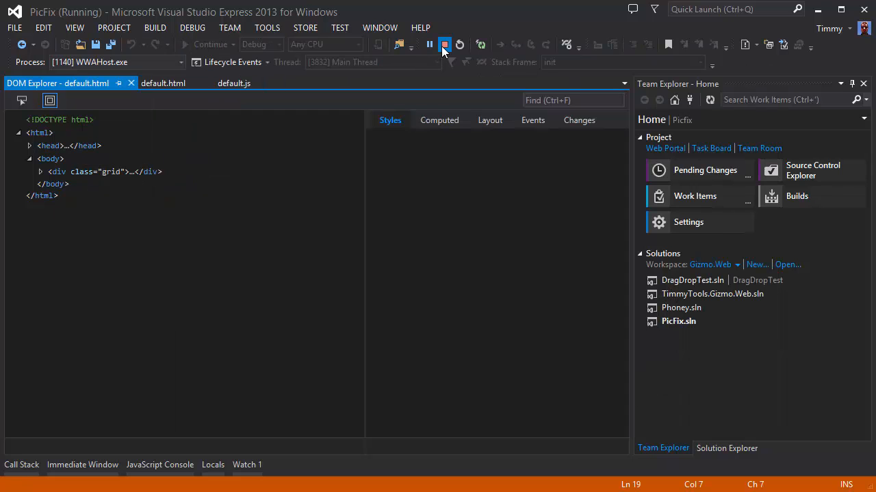
Stop the running app and bring up default.js for editing.
click(443, 44)
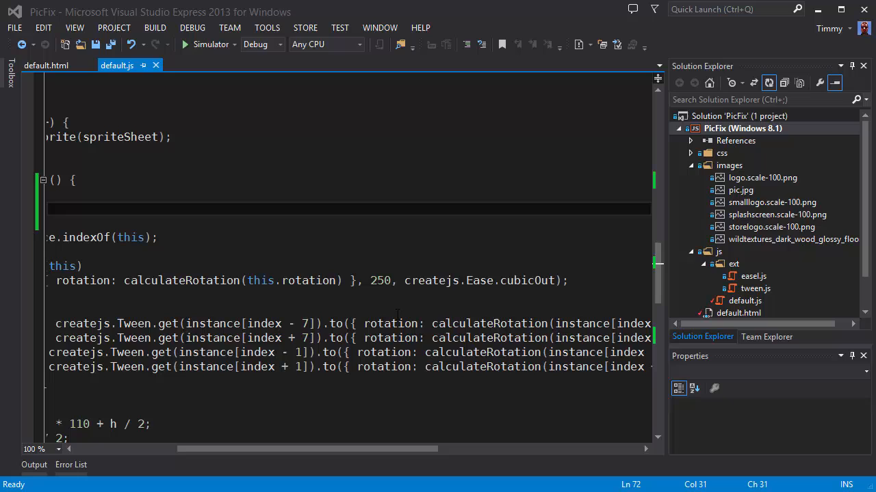
double_click(380, 280)
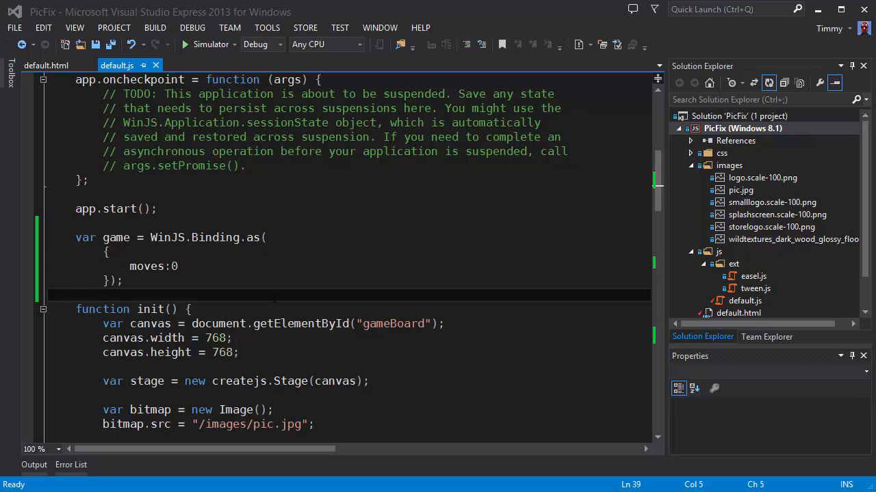
Declare var config = { rotationSpeed: 500 }; below the game binding, correcting a mistyped 25.
text(var co)
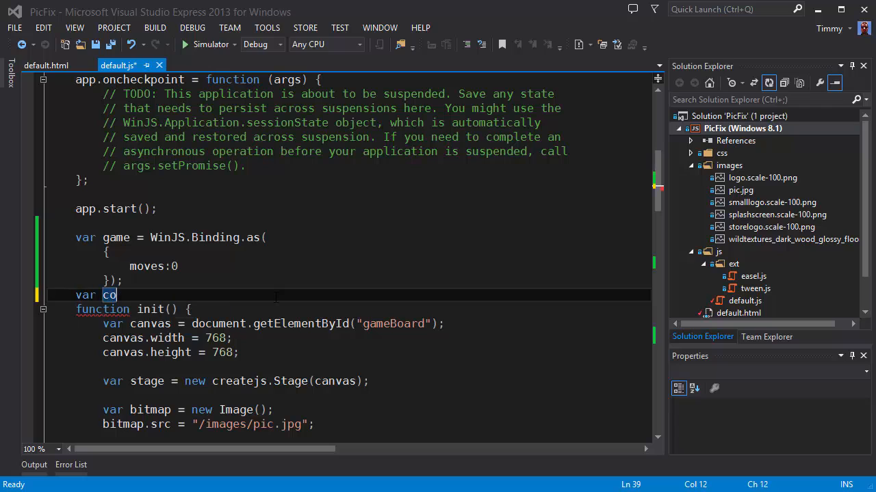
text(nfig={})
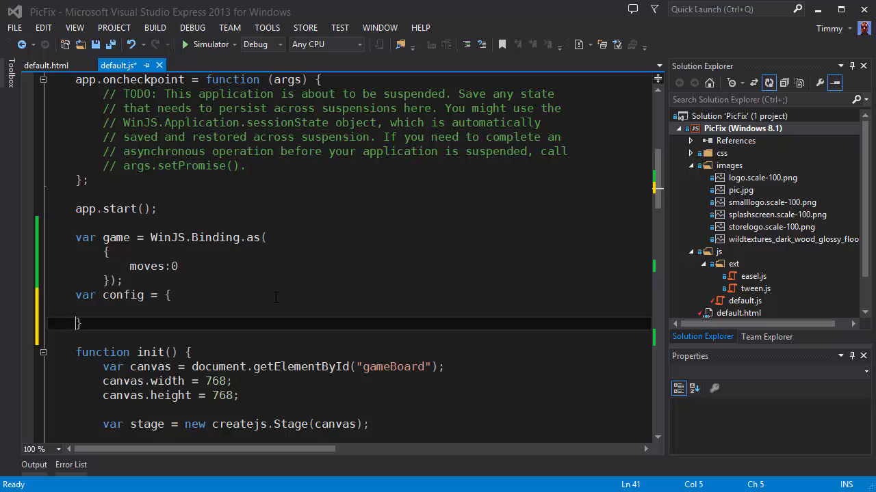
text(rotation)
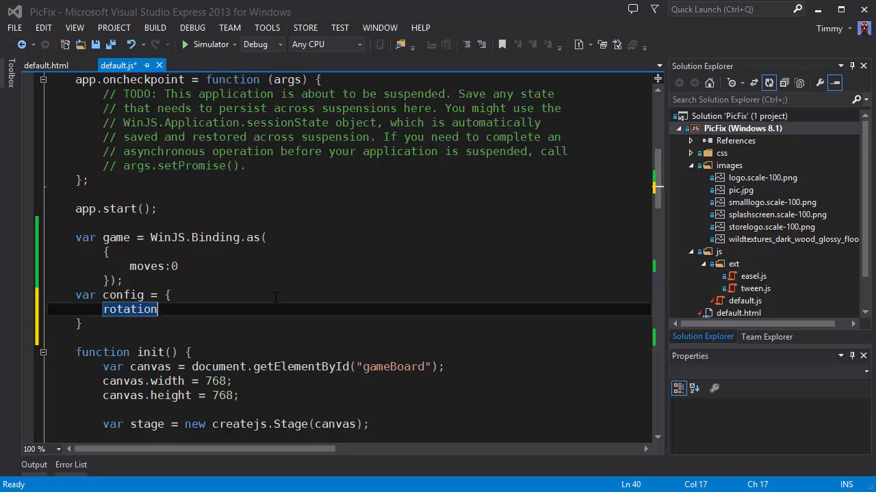
text(Speed:25)
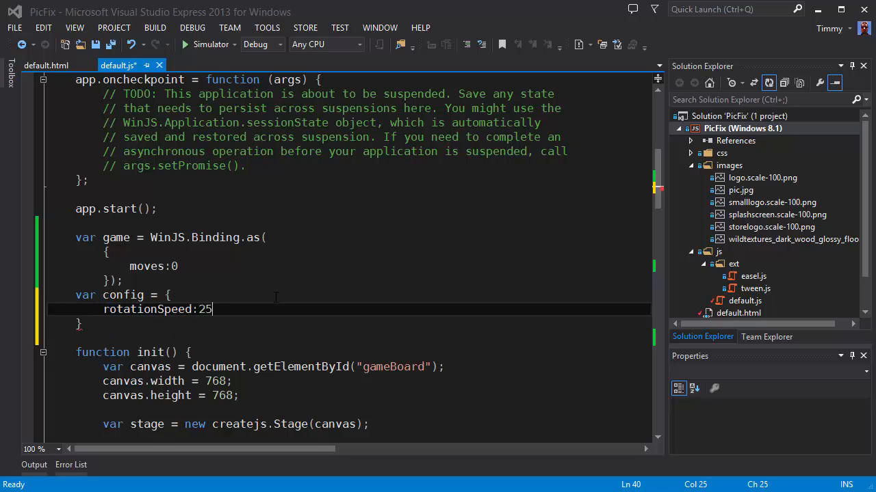
key(Backspace)
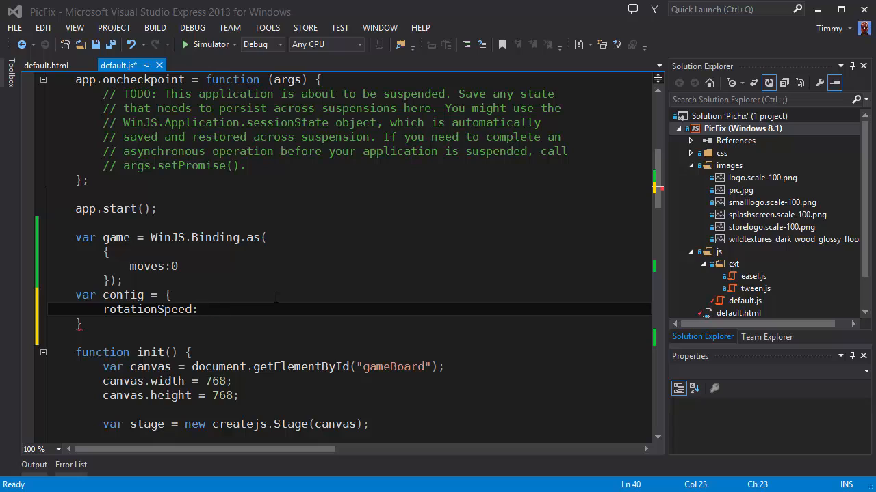
text(500;)
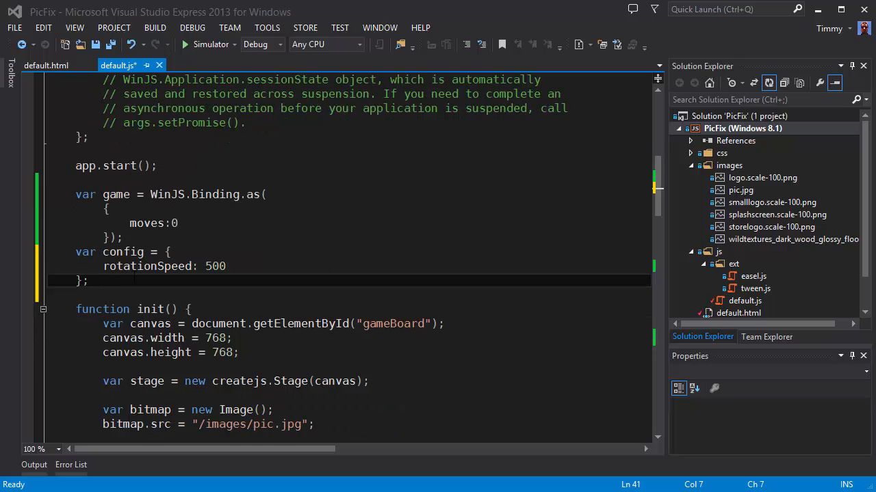
Make the tile-click tween use config.rotationSpeed instead of 250 and save default.js.
scroll(down, 3)
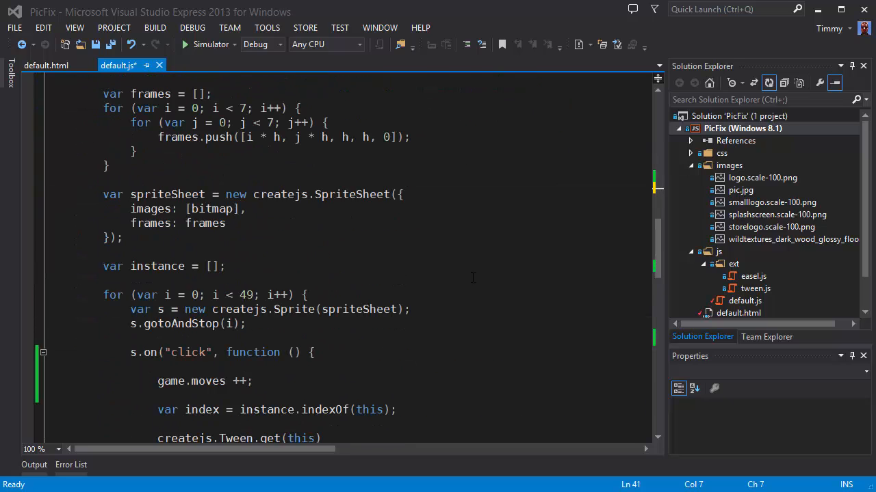
scroll(down, 3)
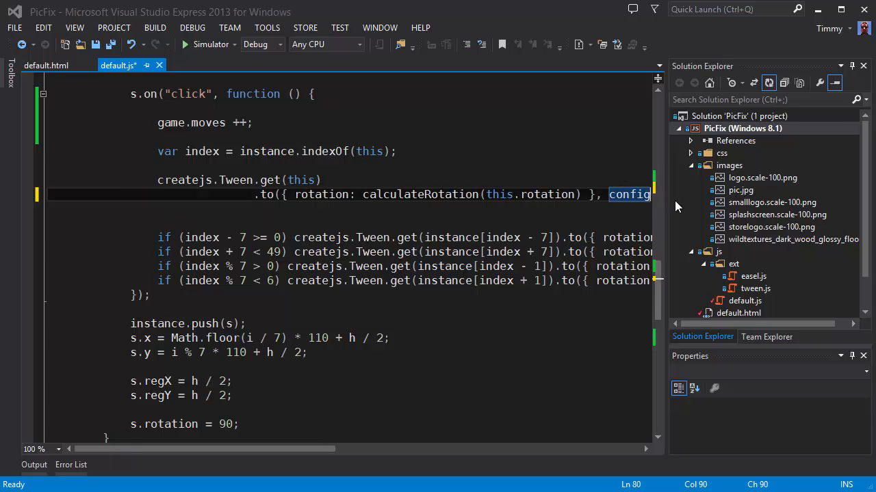
text(.)
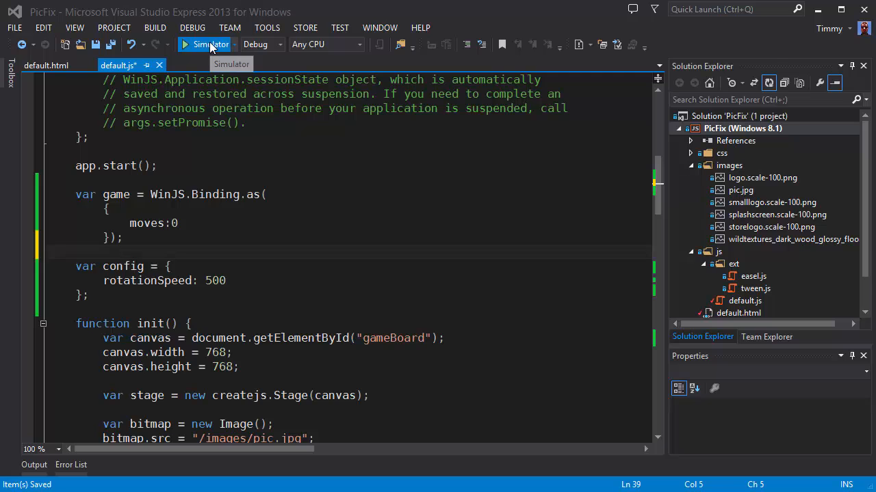
Run PicFix in the Simulator and rotate a tile to see the slower config-driven spin.
click(202, 43)
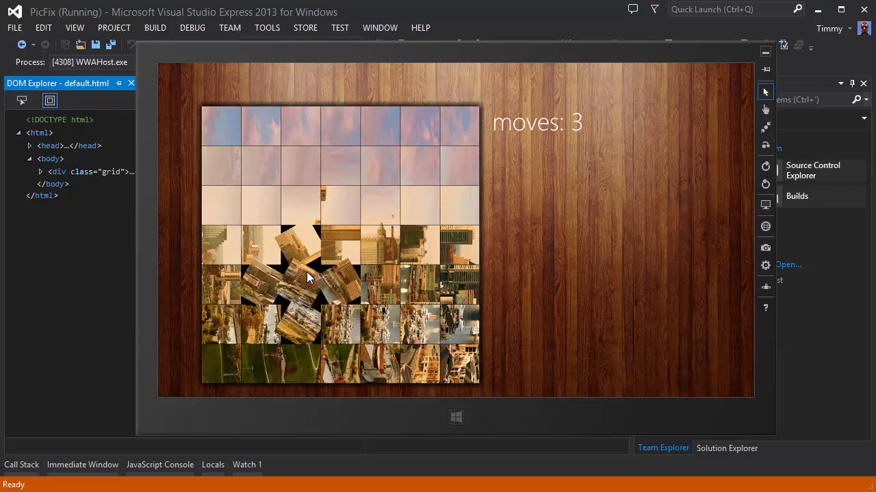
click(335, 219)
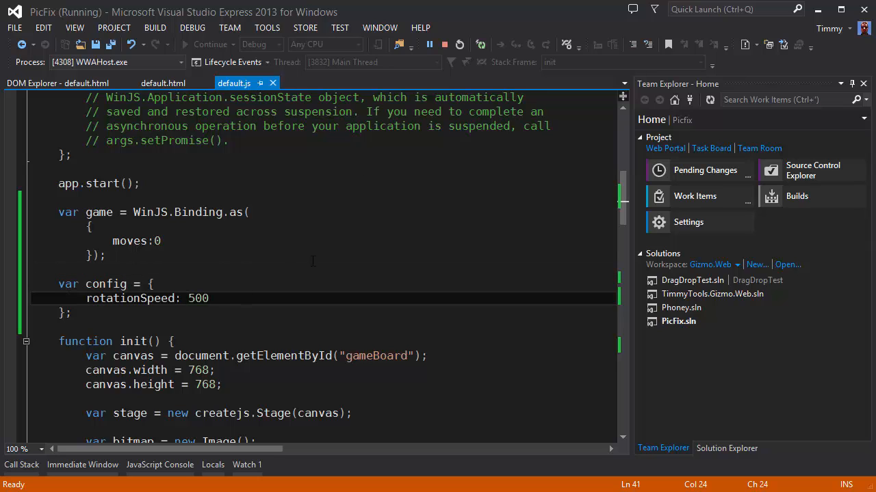
Change rotationSpeed to 350, refresh the running app and rotate tiles, reaching 4 moves.
text(350)
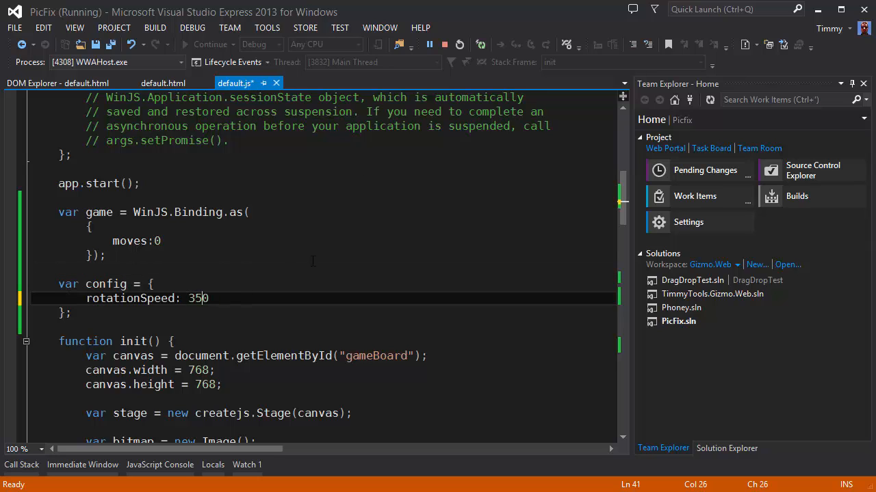
mouse_move(480, 44)
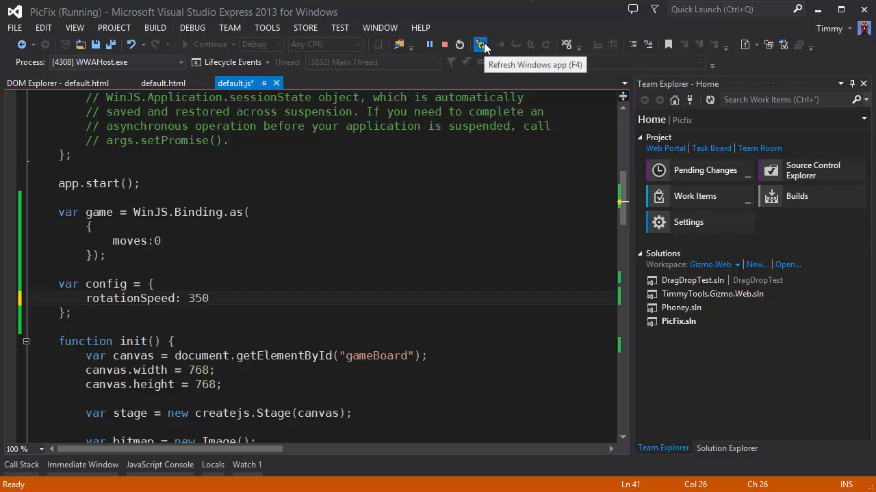
click(480, 44)
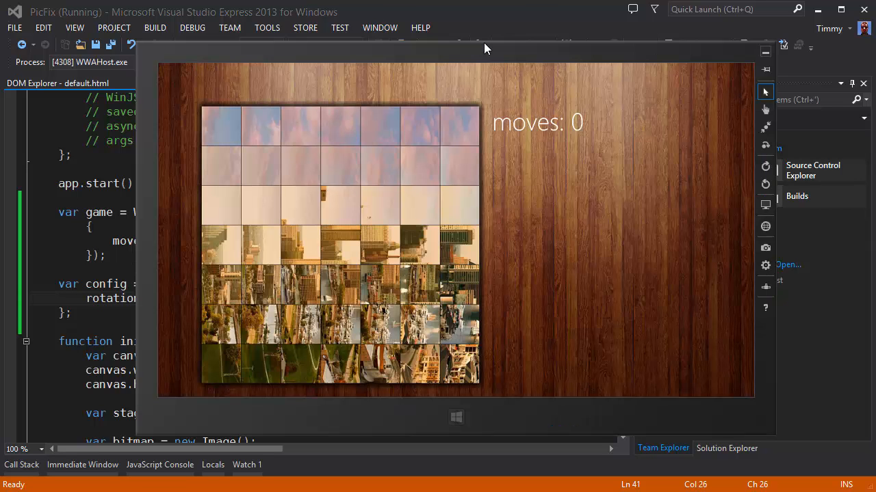
click(340, 208)
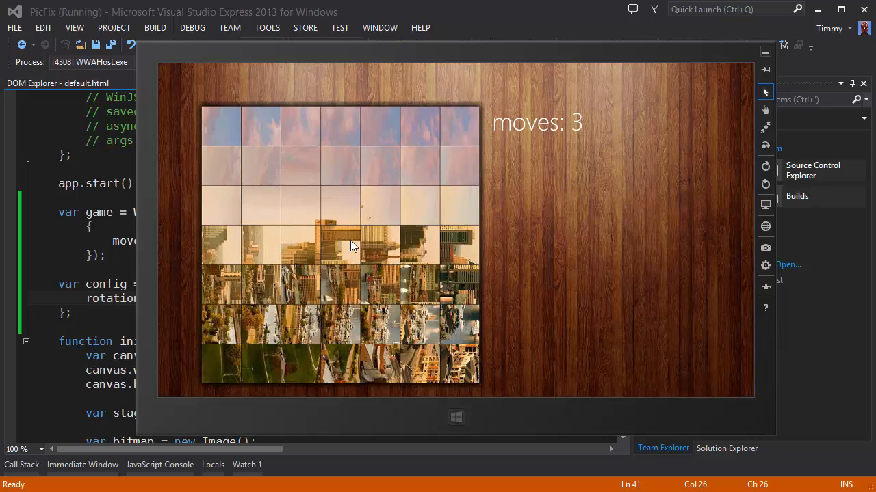
click(339, 243)
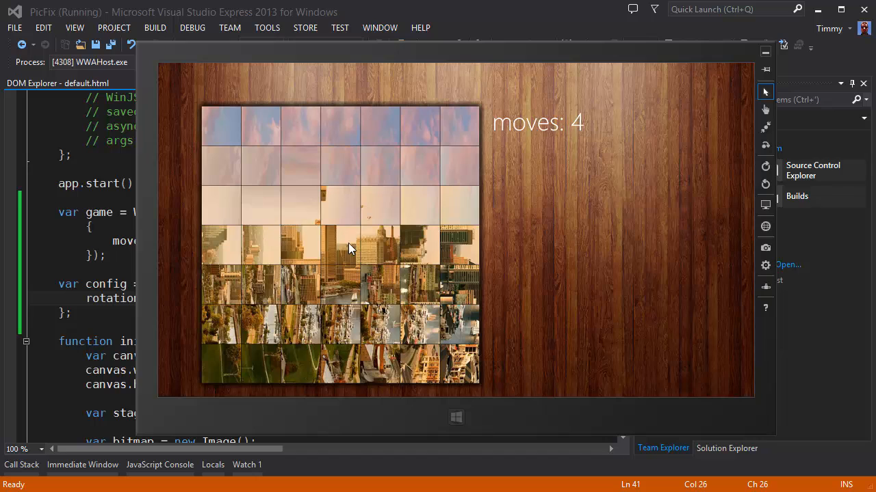
mouse_move(561, 138)
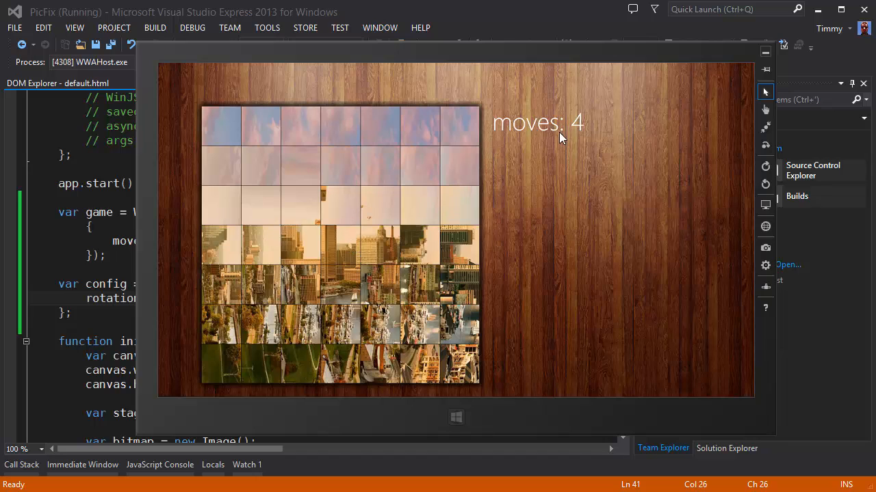
mouse_move(526, 179)
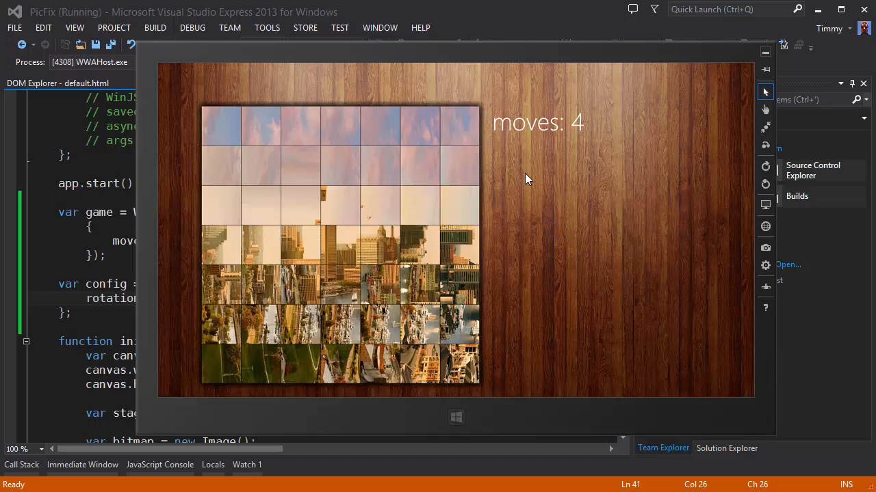